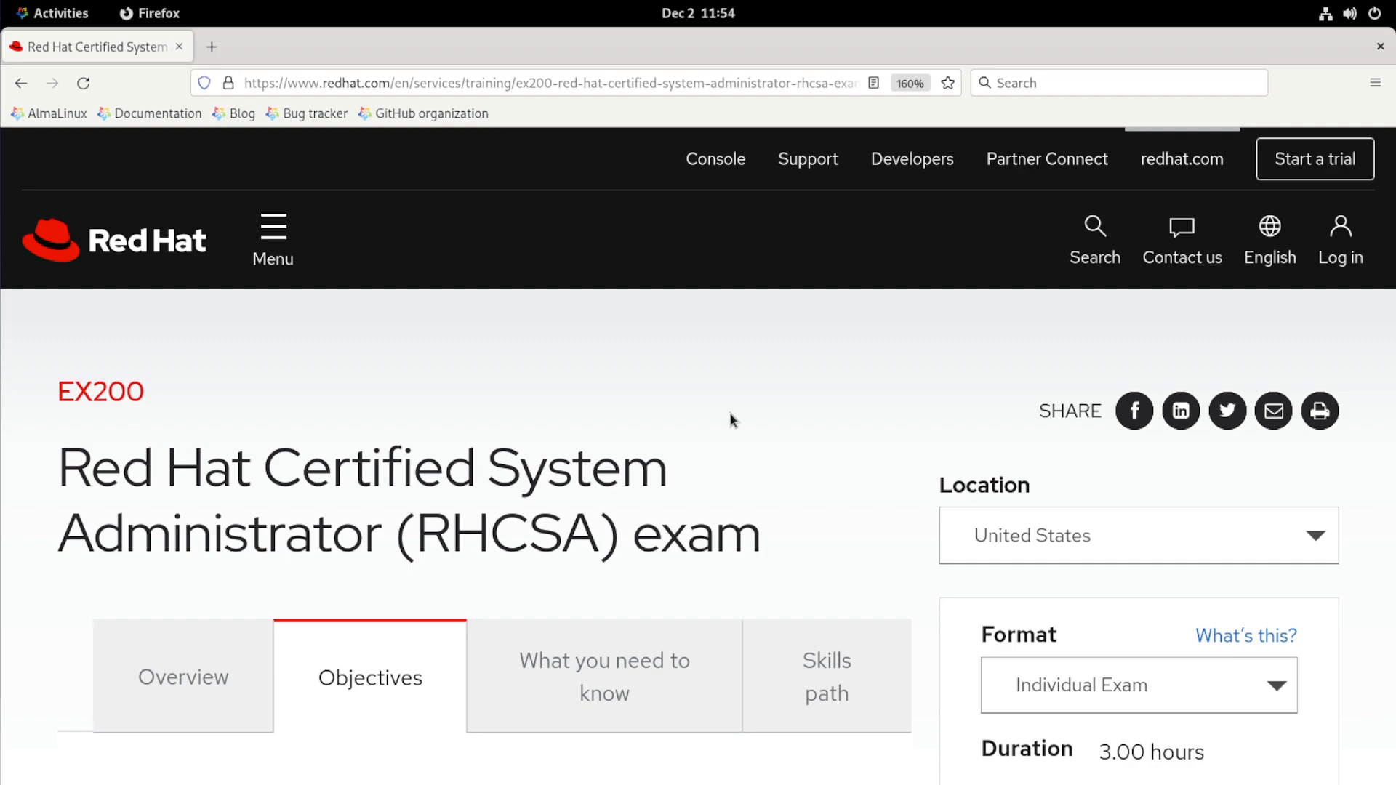
pyautogui.moveTo(745, 451)
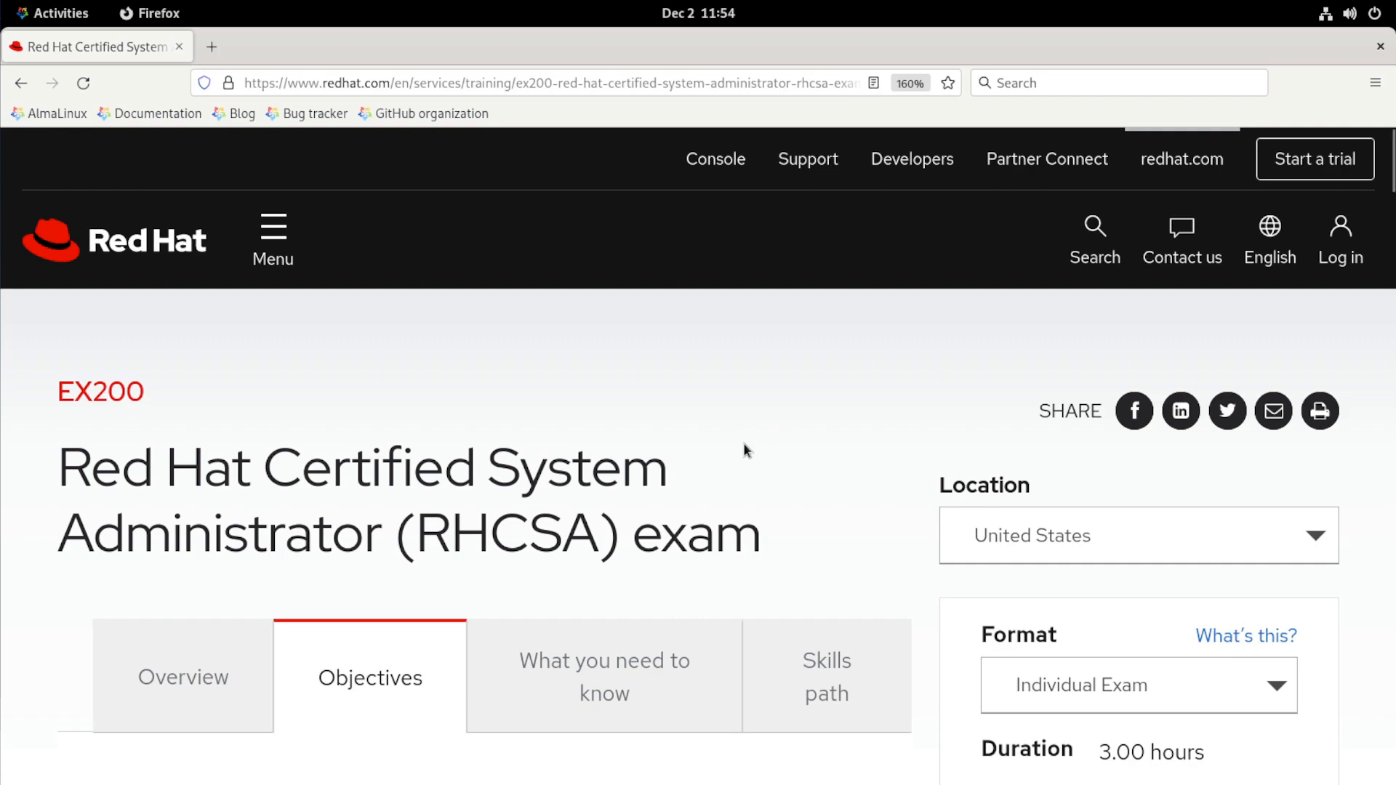
# Step: Look up the bash shell's process ID with pgrep bash
pyautogui.scroll(-3)
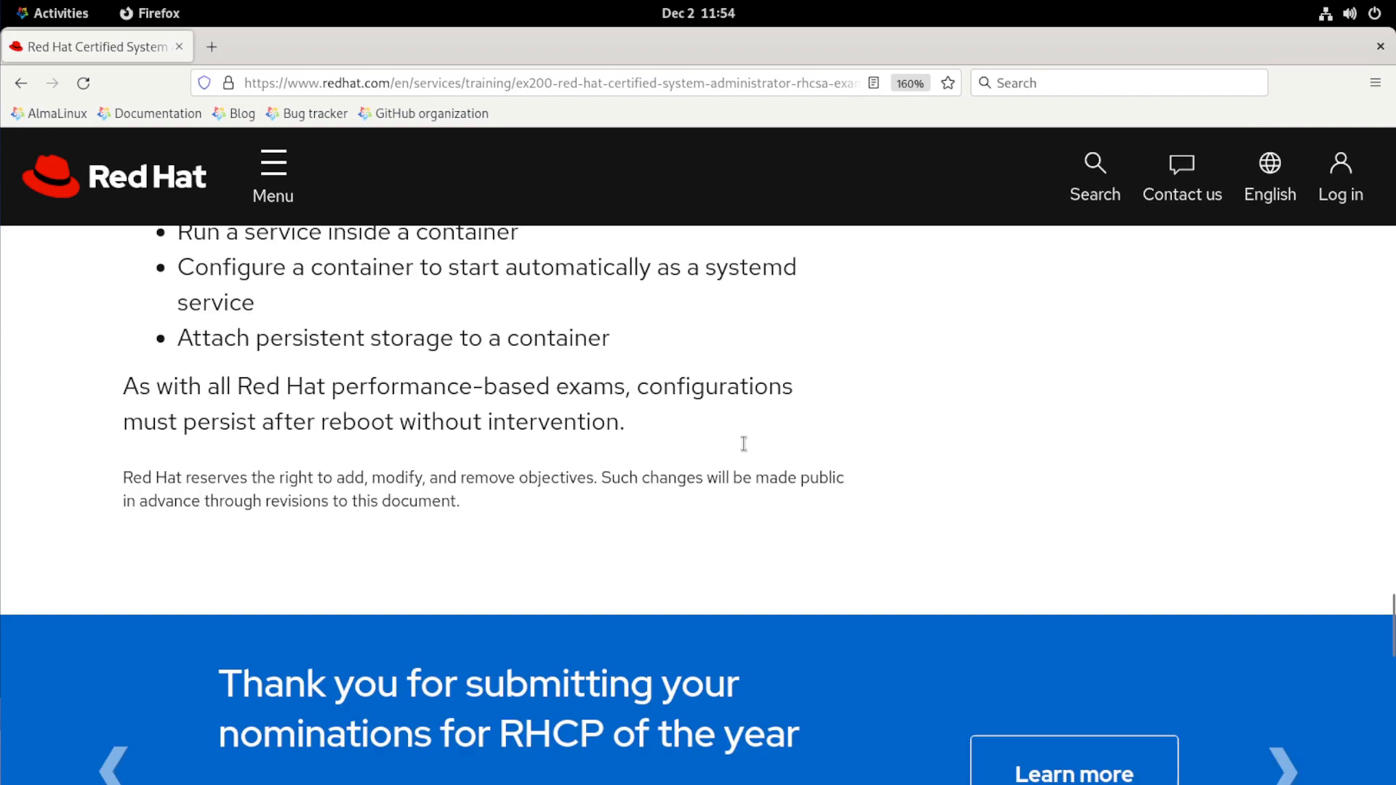
pyautogui.scroll(-3)
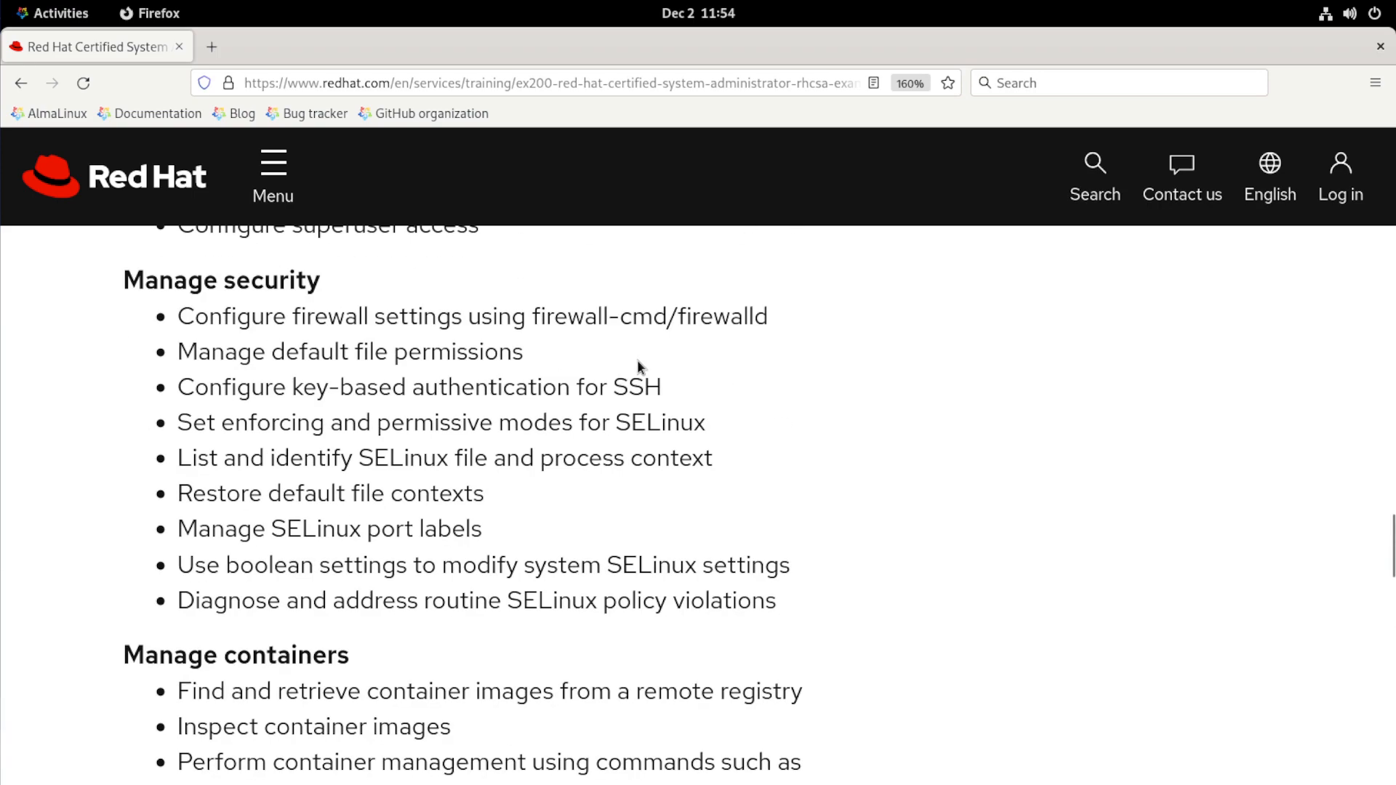
pyautogui.scroll(-3)
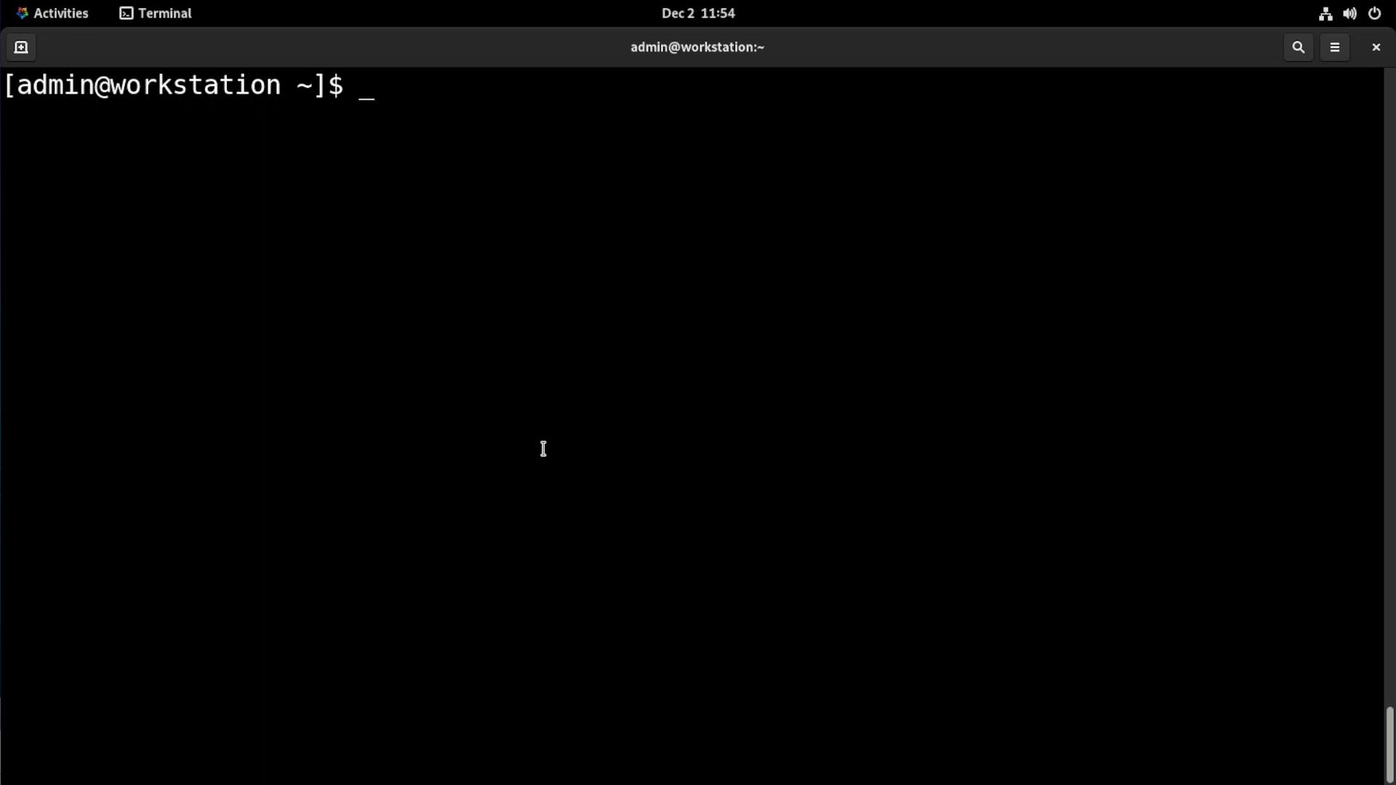
pyautogui.write('pgrep bash')
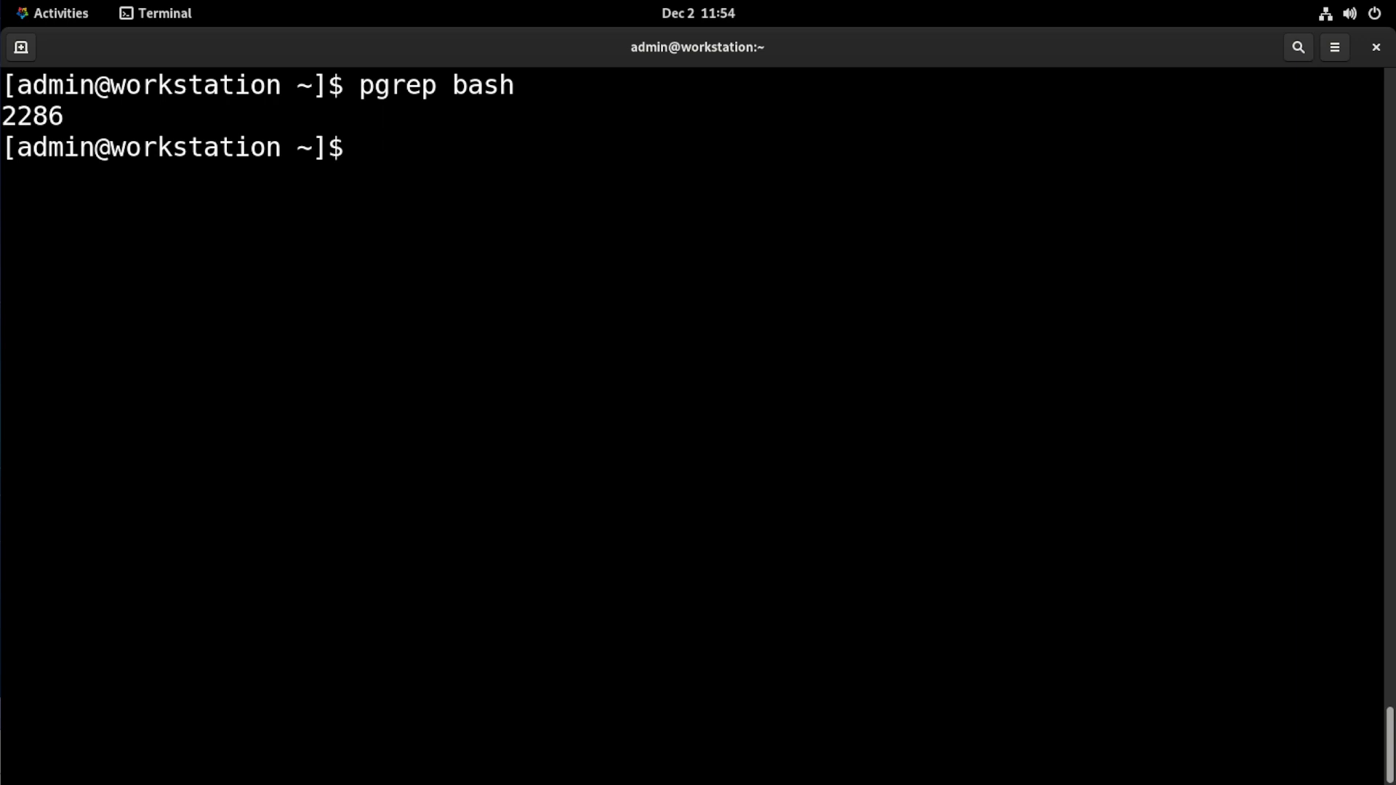
# Step: Give process 2286 a niceness of -4 with sudo renice -n -4 -p 2286
pyautogui.write('sudo re')
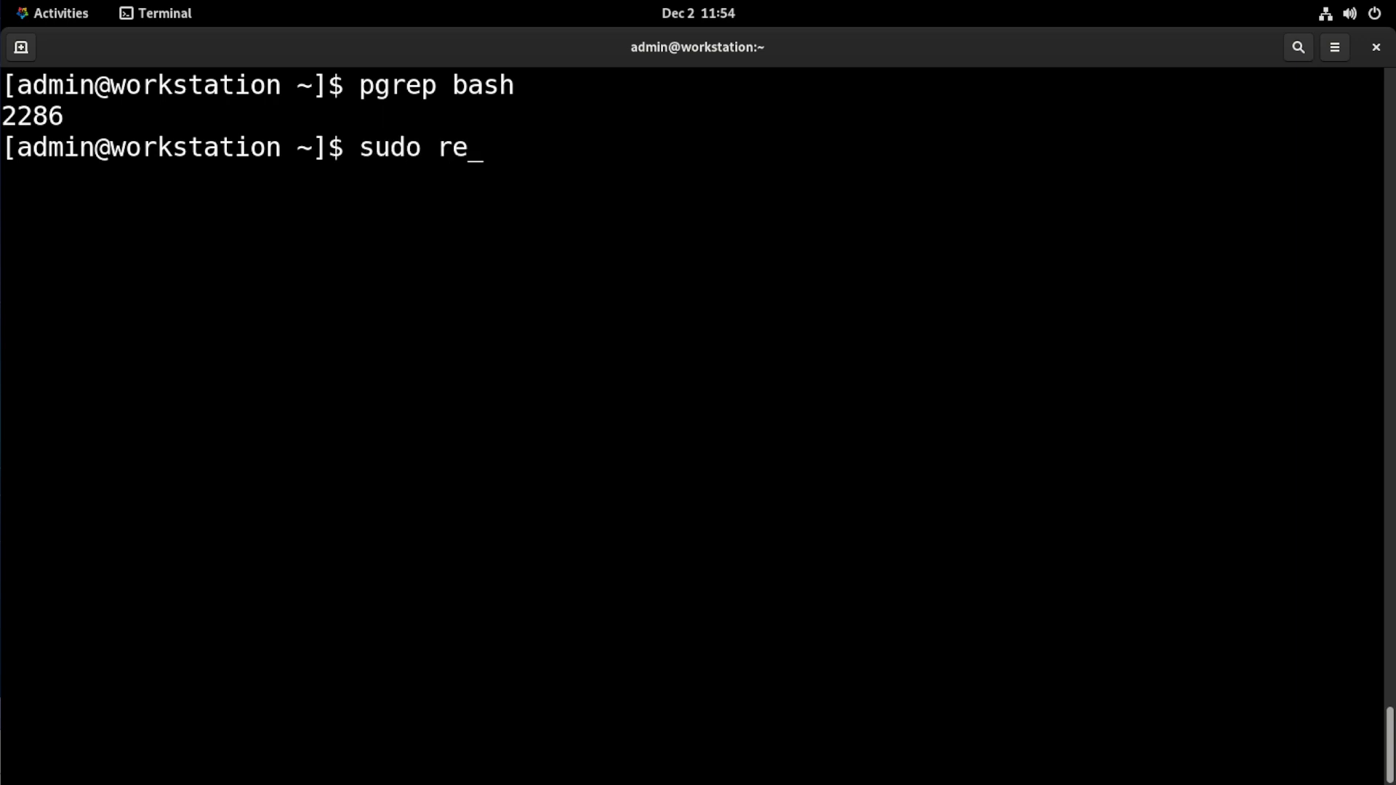
pyautogui.write('nice -n')
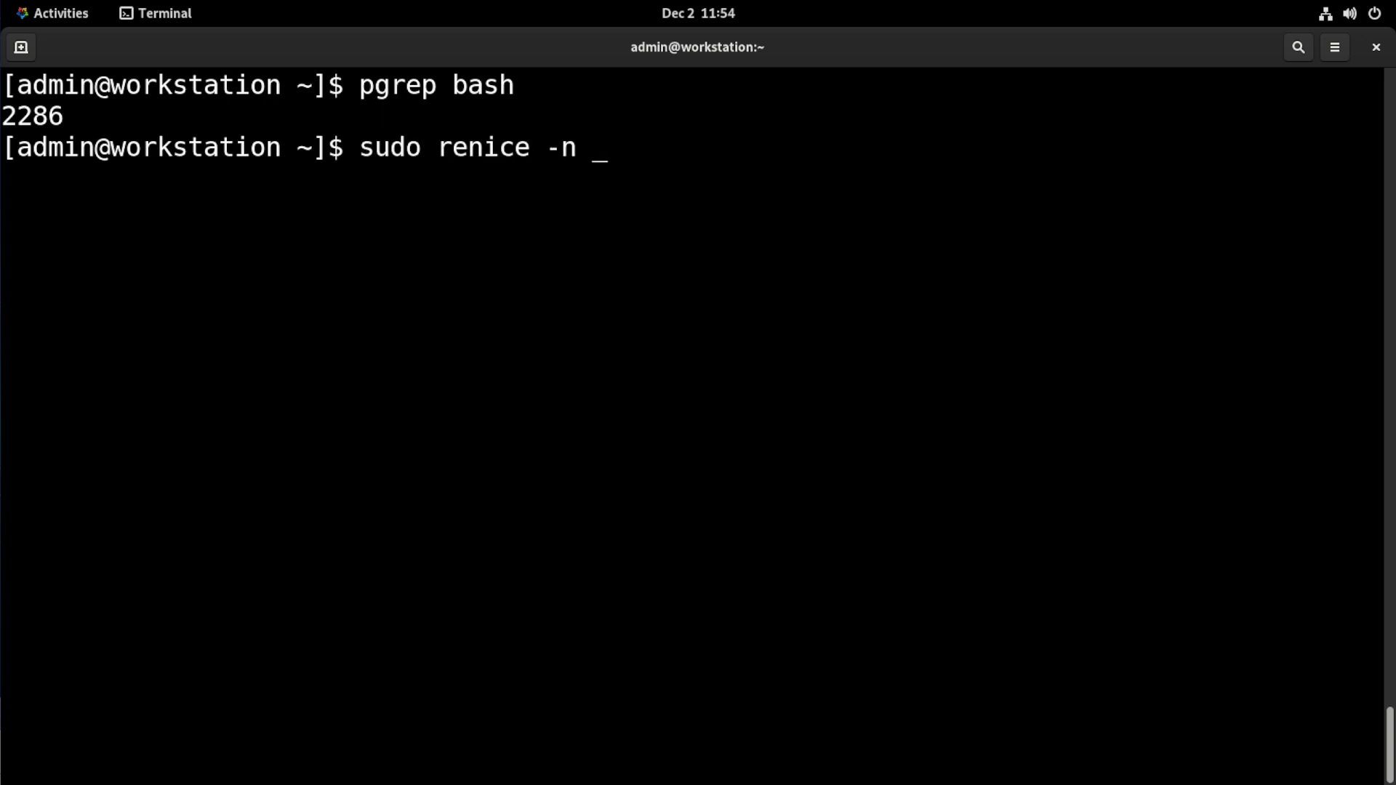
pyautogui.write('-4')
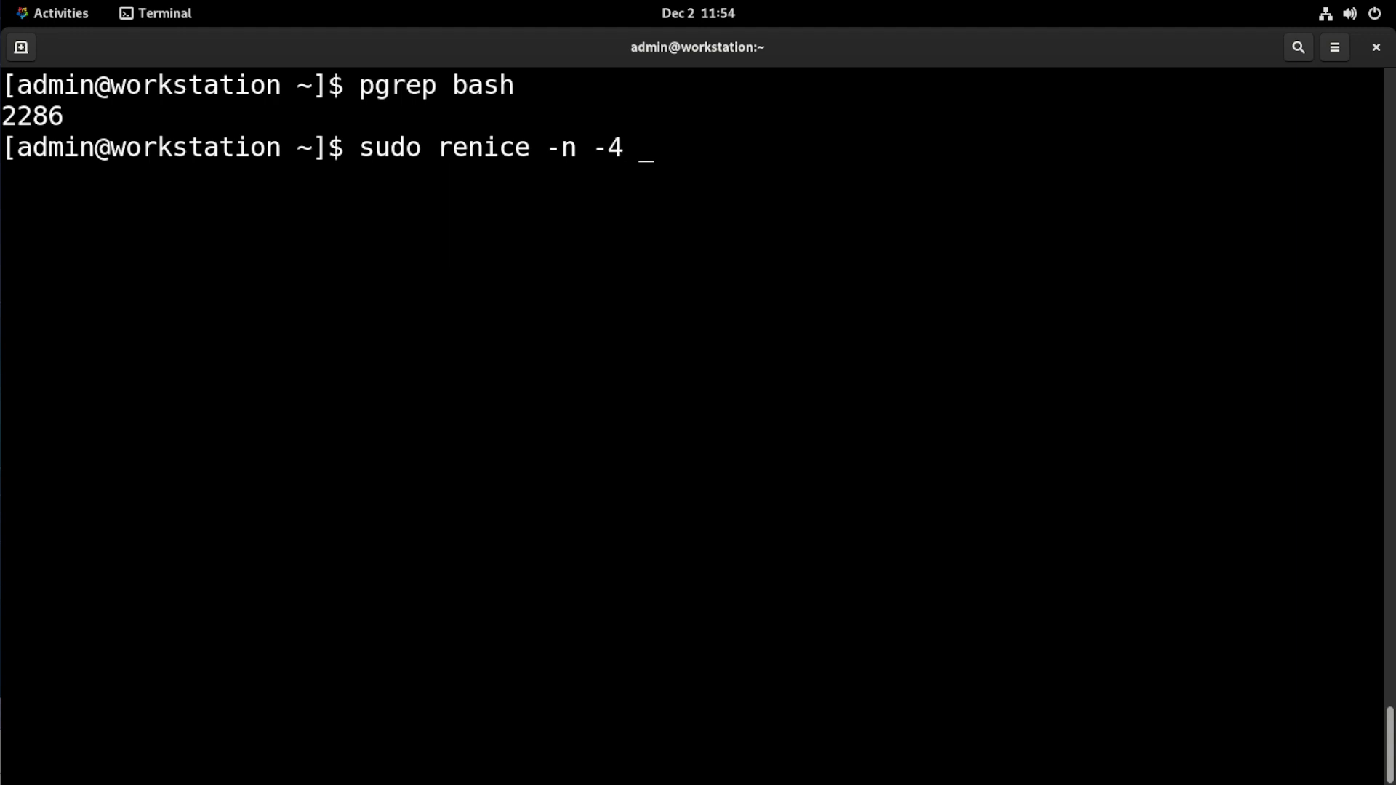
pyautogui.write('-p 2286')
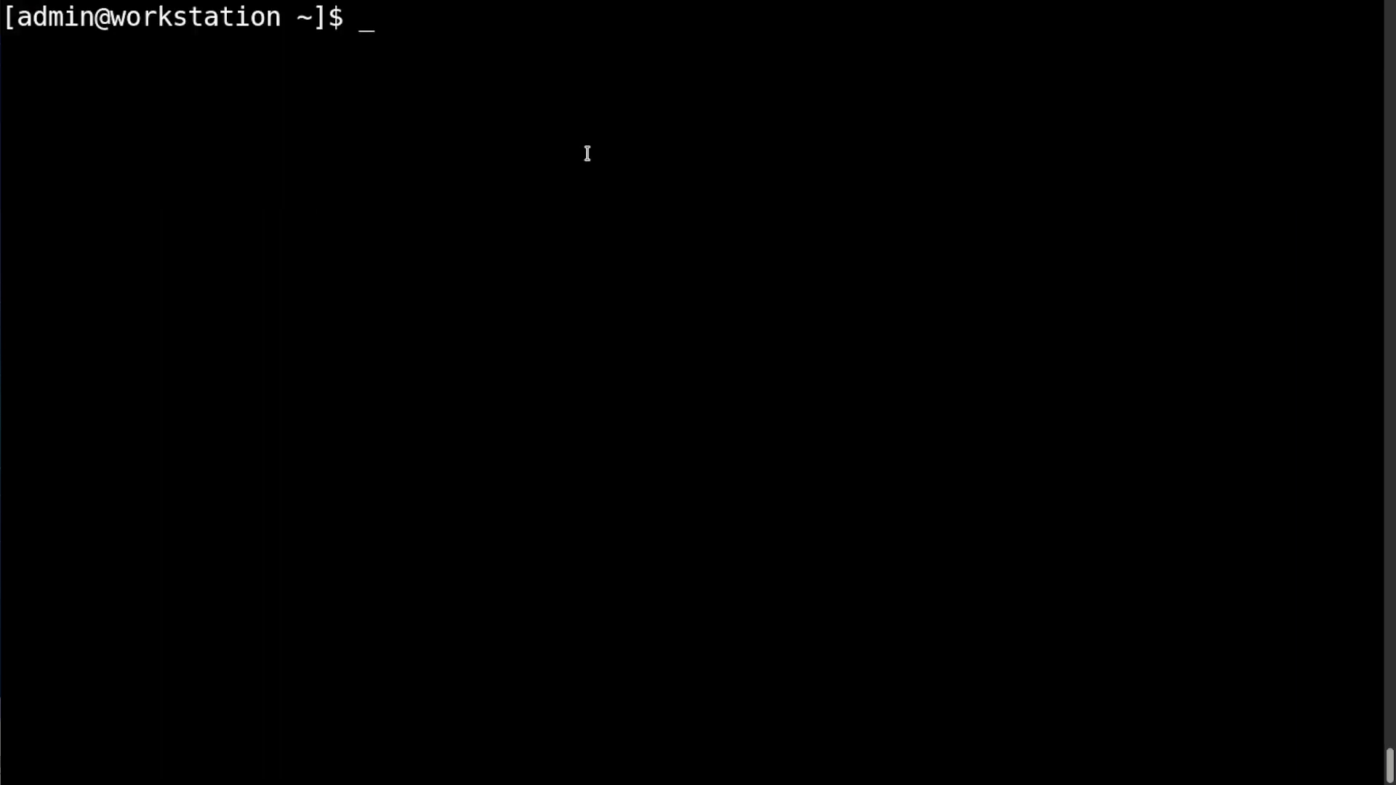
# Step: List systemd manuals with apropos, read systemd.unit's Nice= httpd example via /Nice, then quit
pyautogui.write('apr')
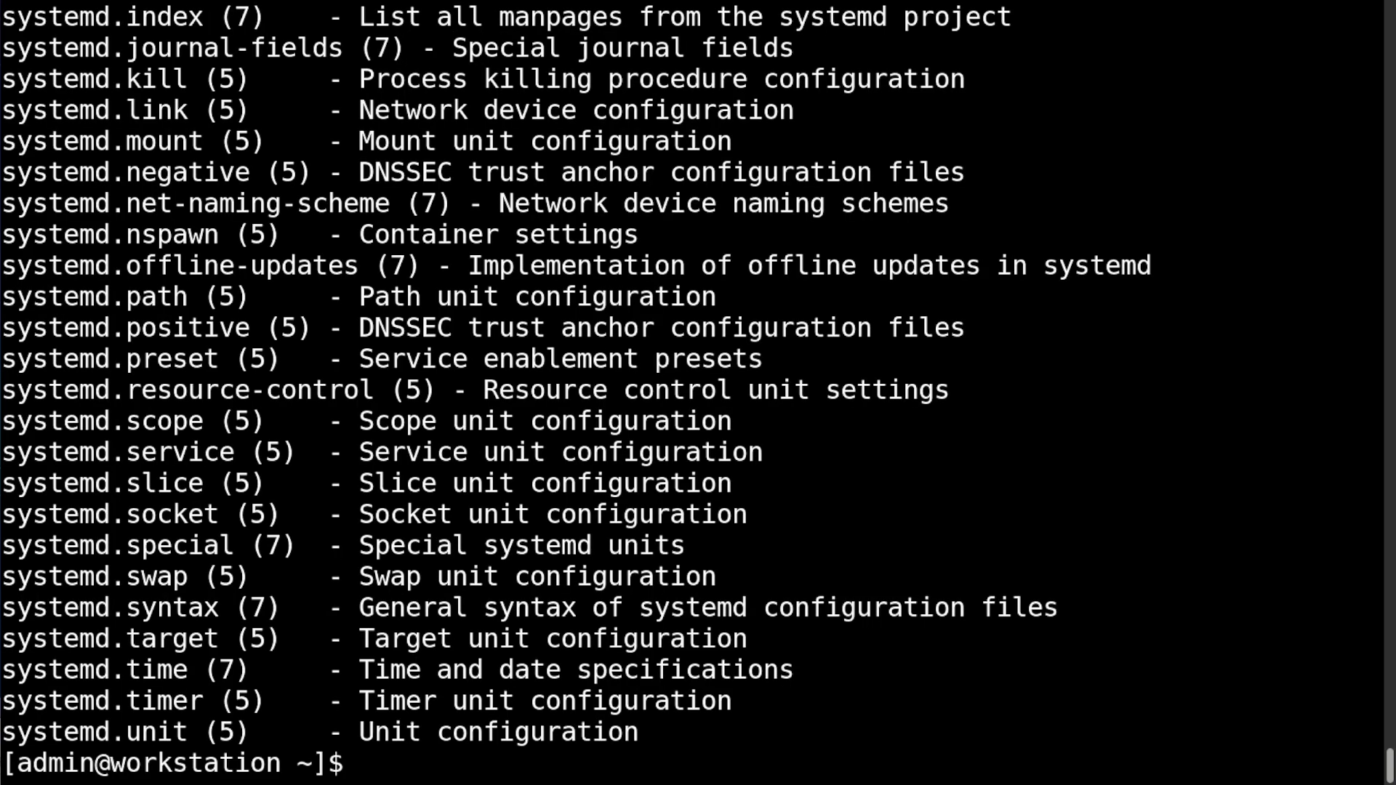
pyautogui.write('man sys')
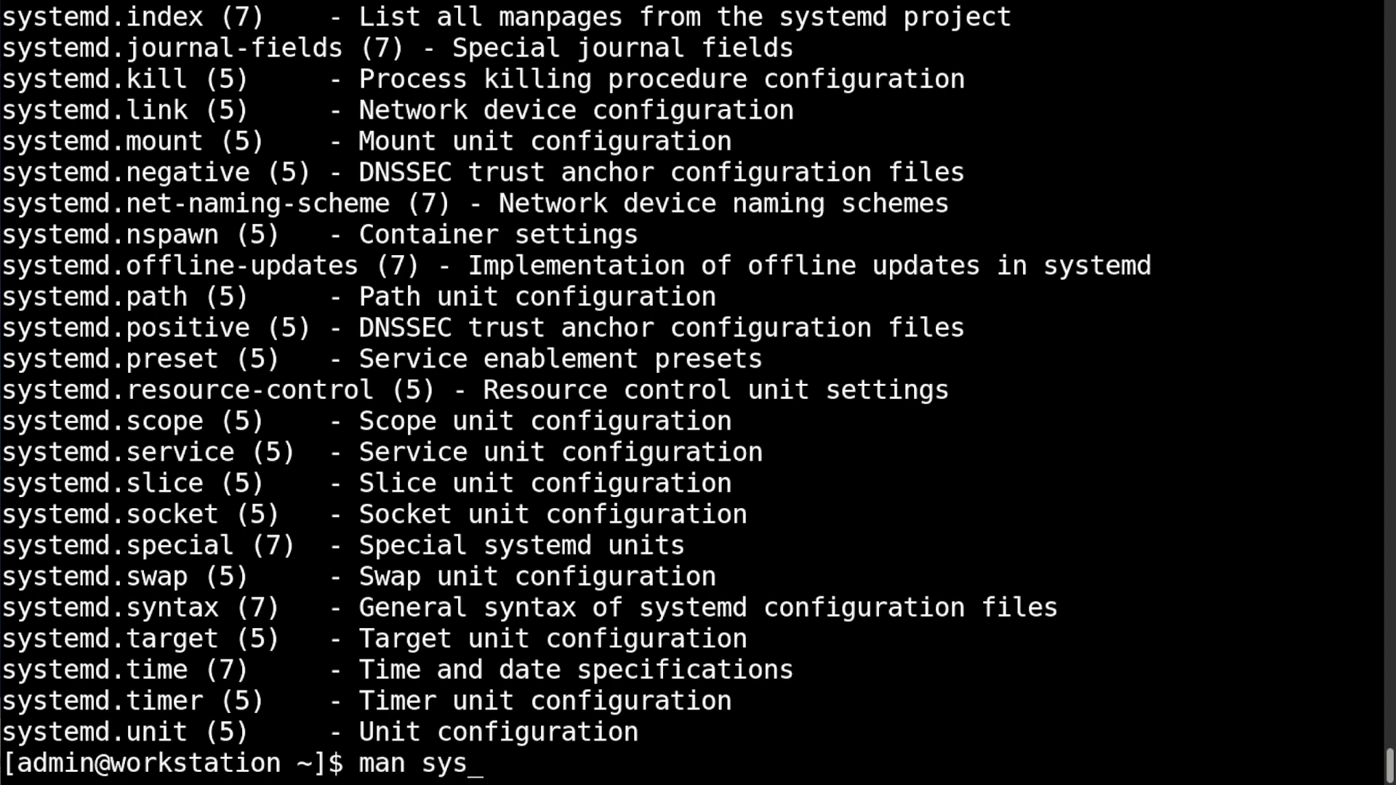
pyautogui.write('temd.unit')
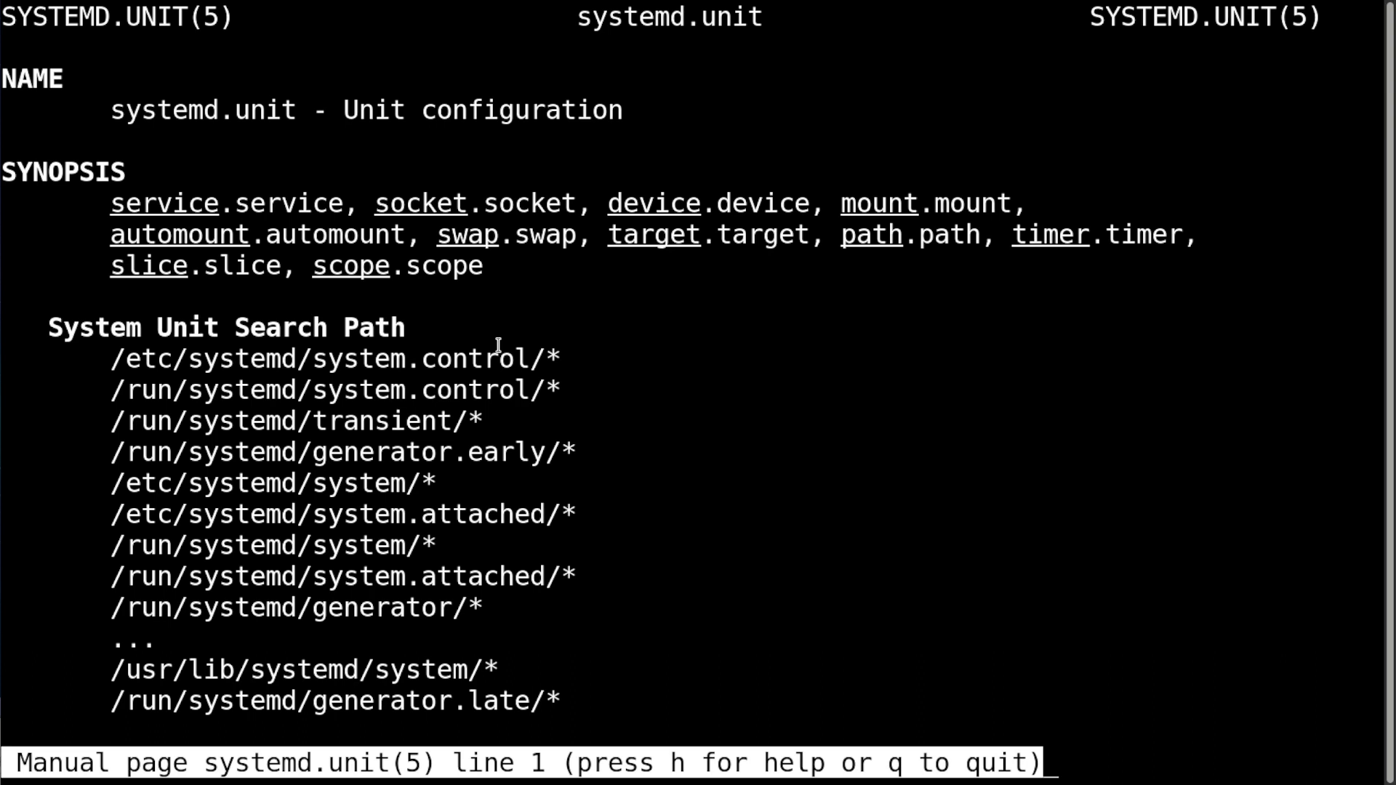
pyautogui.write('/n')
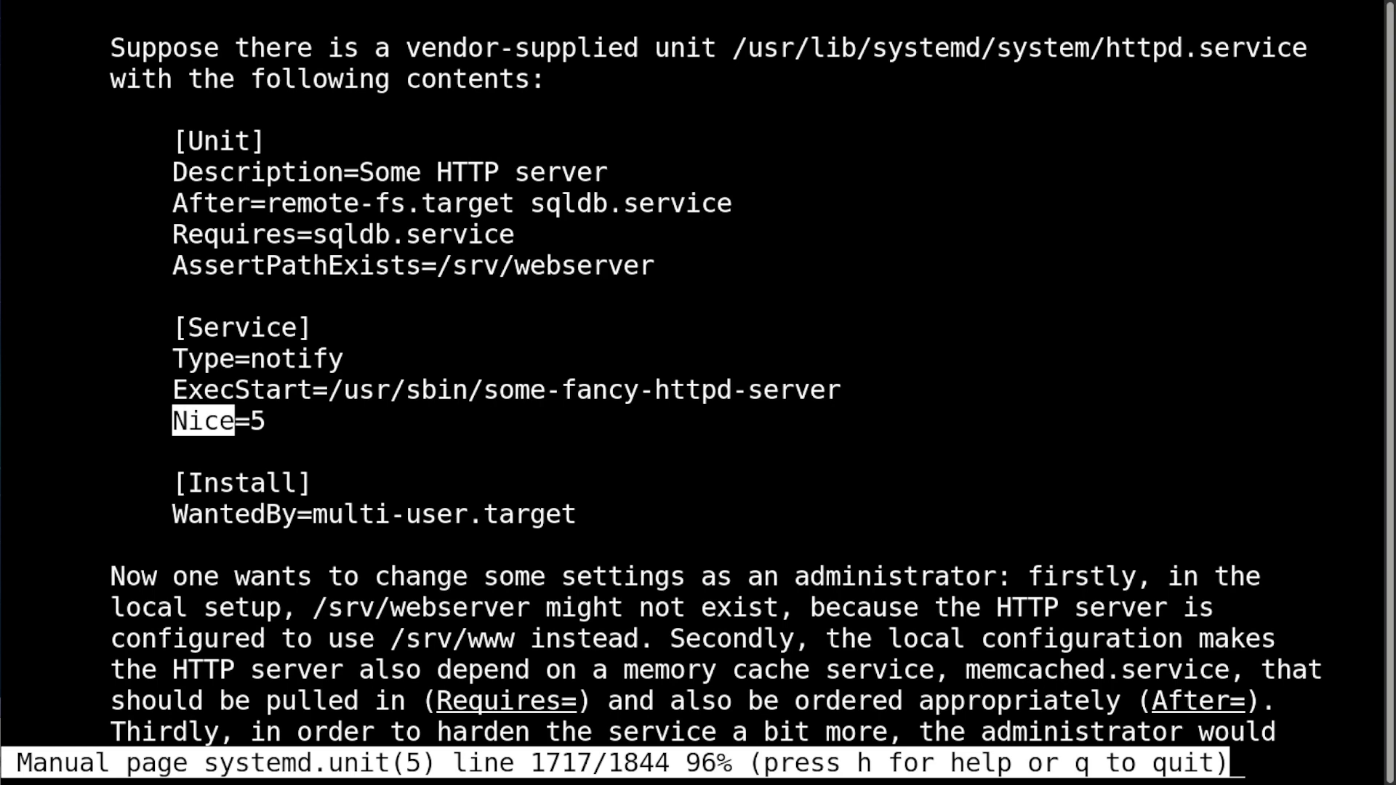
pyautogui.press('q')
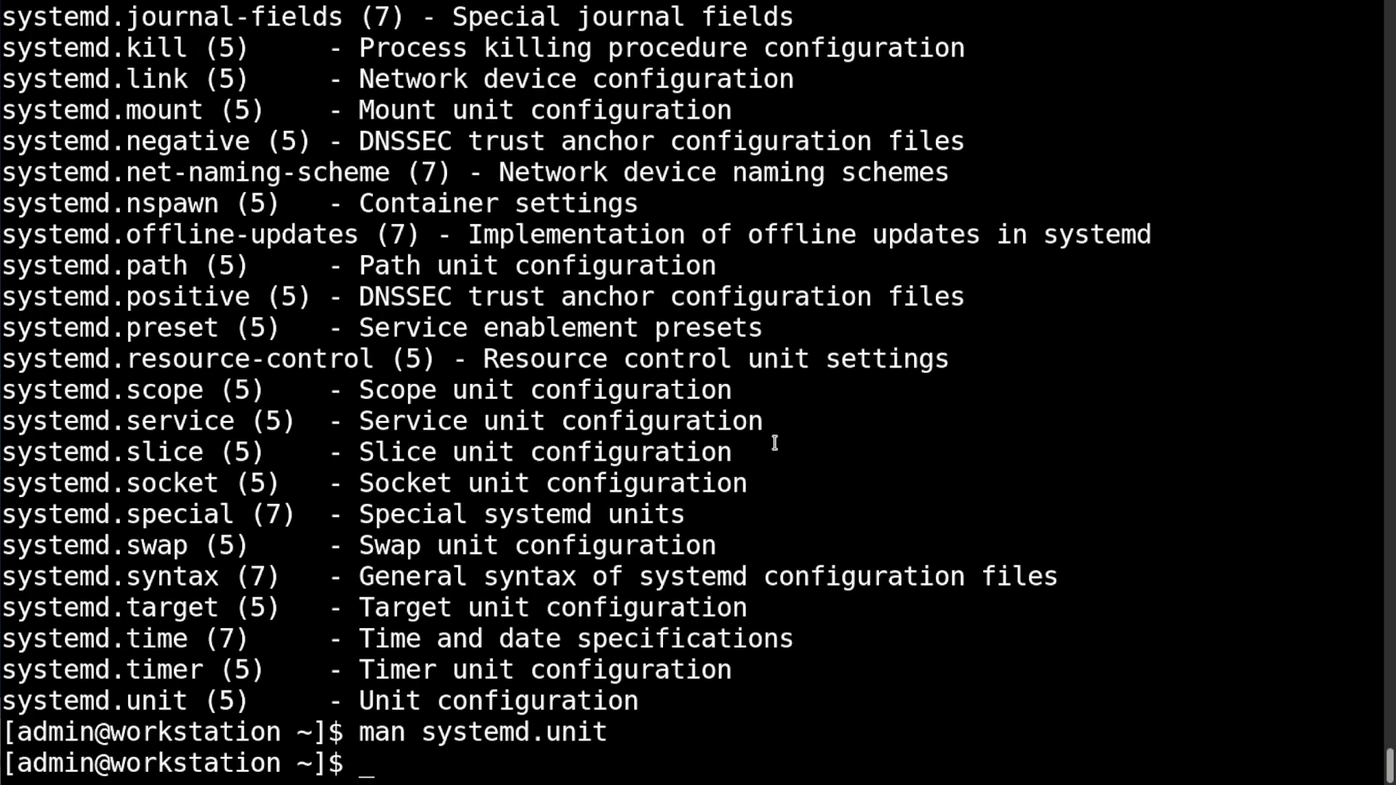
# Step: SSH to appserver1 as admin and install httpd with sudo yum install
pyautogui.write('ssh a')
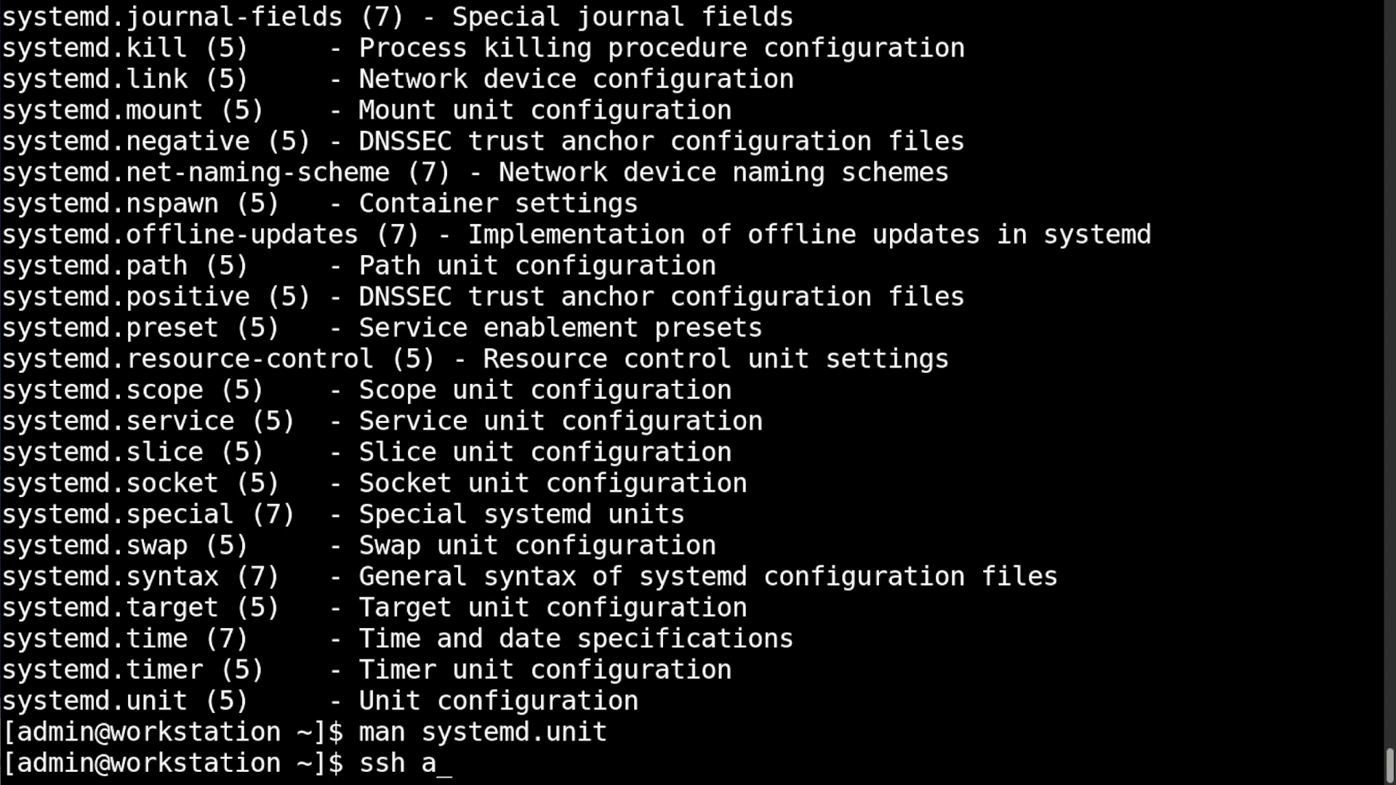
pyautogui.write('dmin@appserver1')
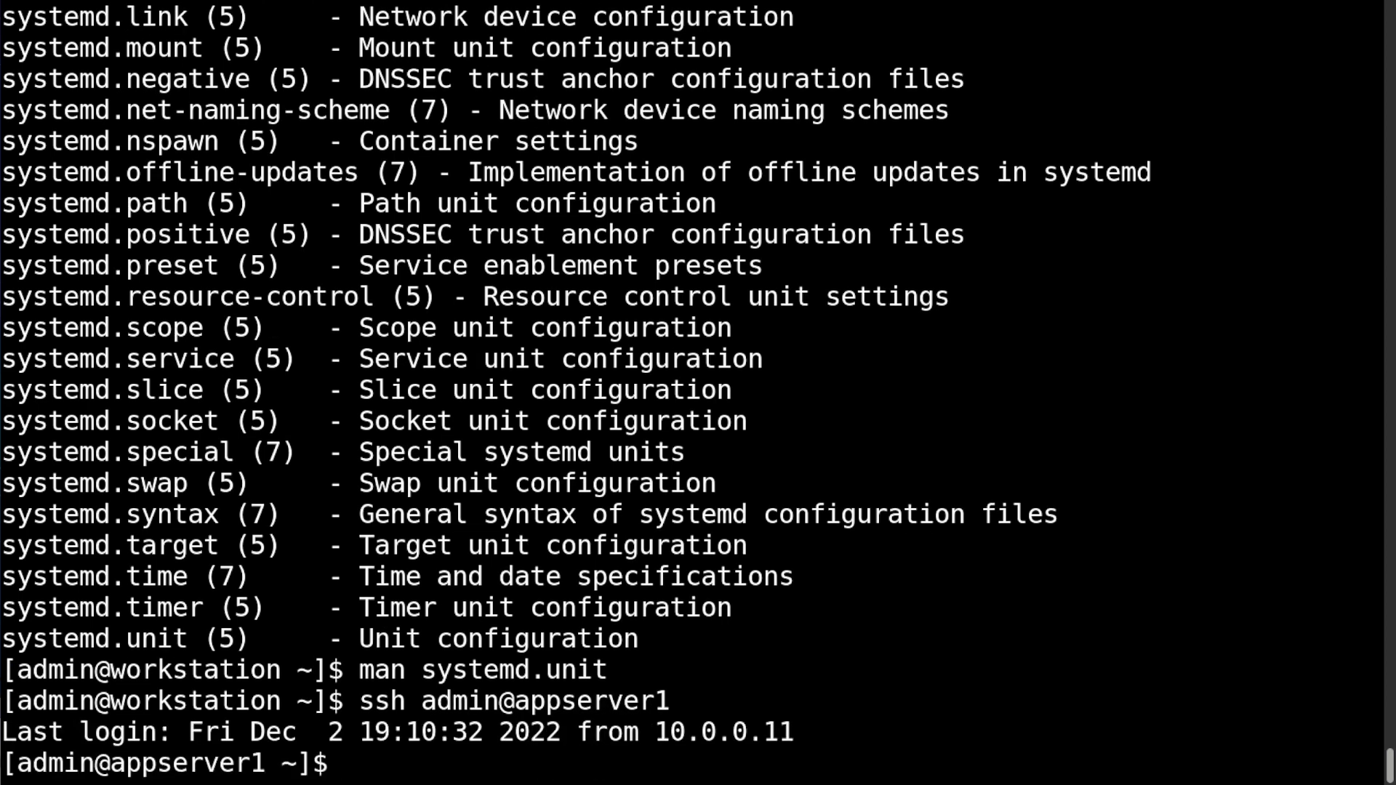
pyautogui.write('sudo su -')
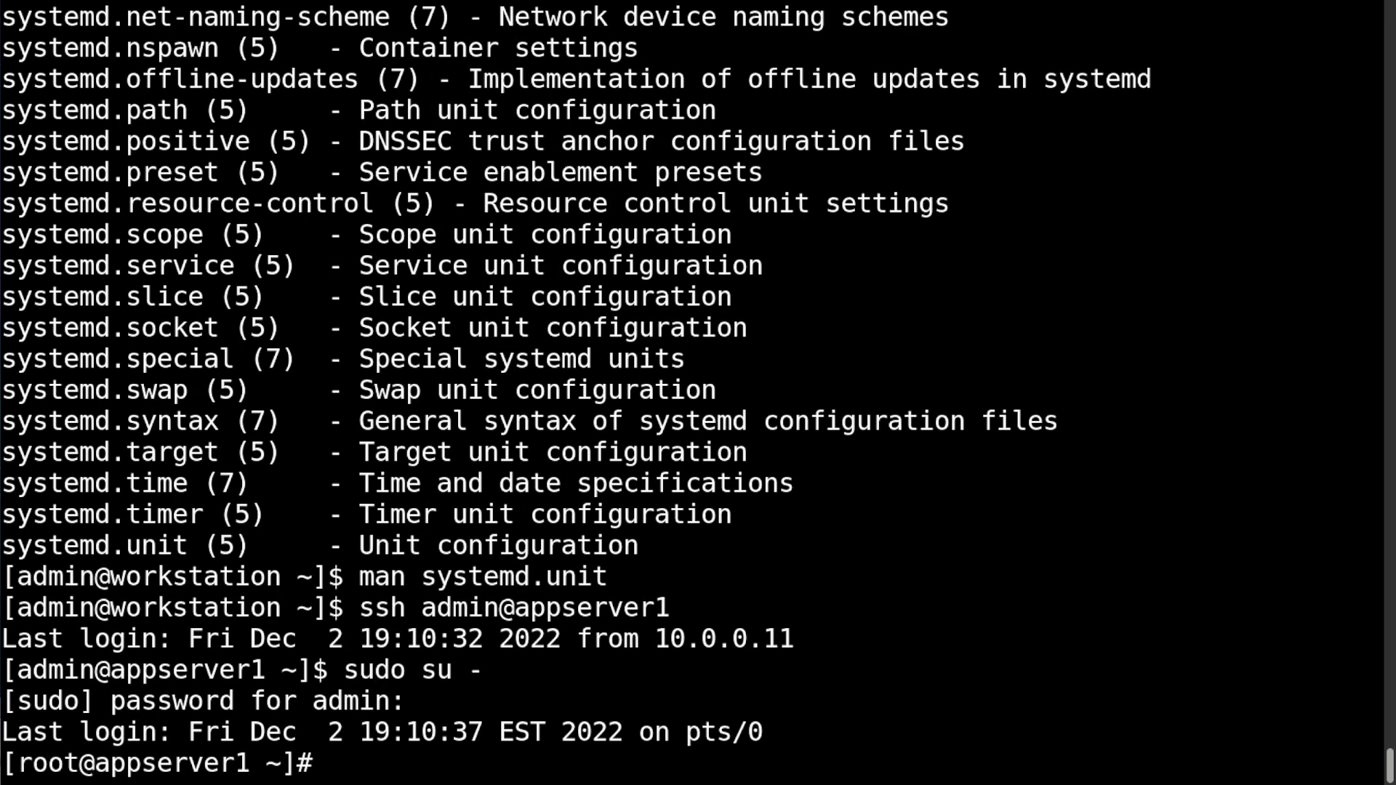
pyautogui.write('yum install')
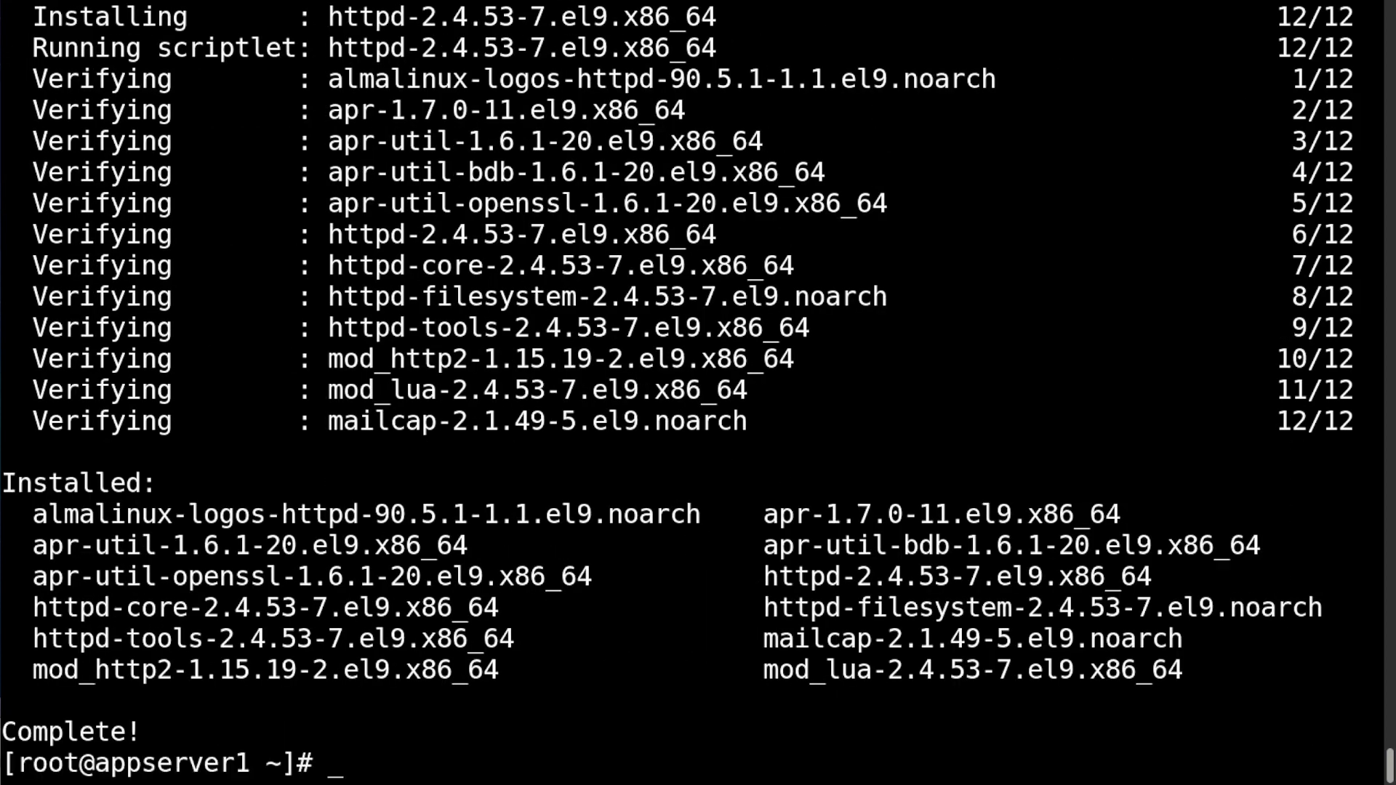
# Step: Start the httpd service with systemctl start httpd
pyautogui.write('systemctl')
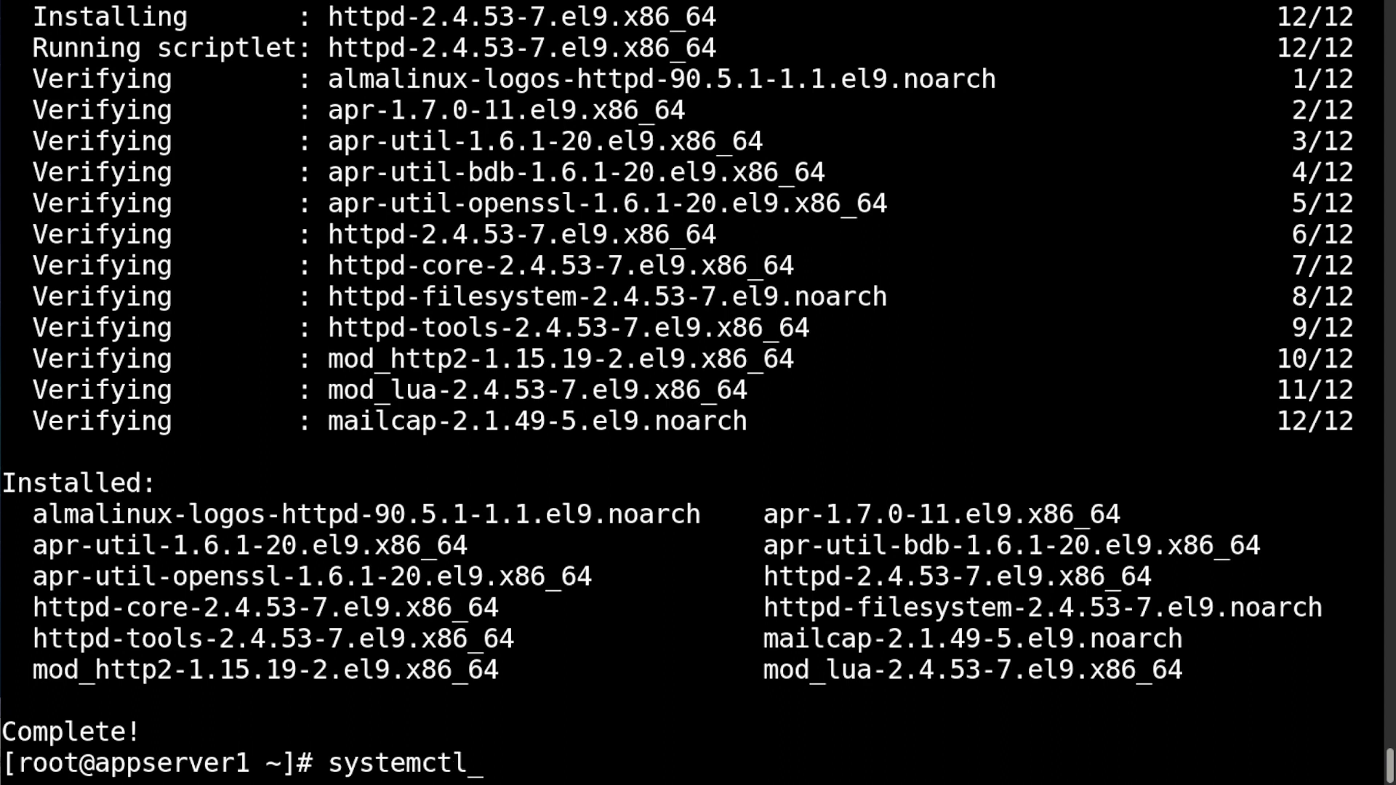
pyautogui.write('start httpd')
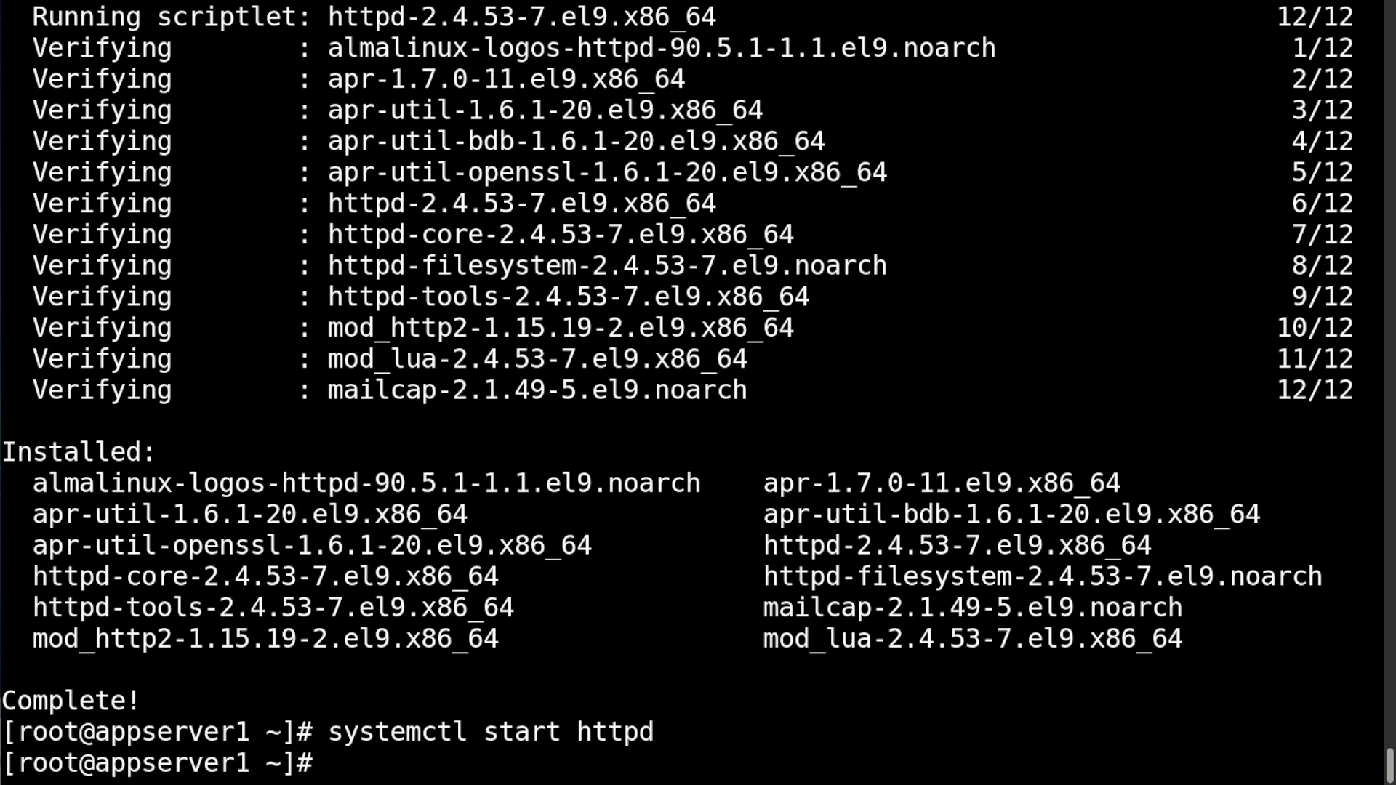
# Step: List httpd processes with ps -eo command,nice | grep httpd, confirming niceness 0
pyautogui.write('ps')
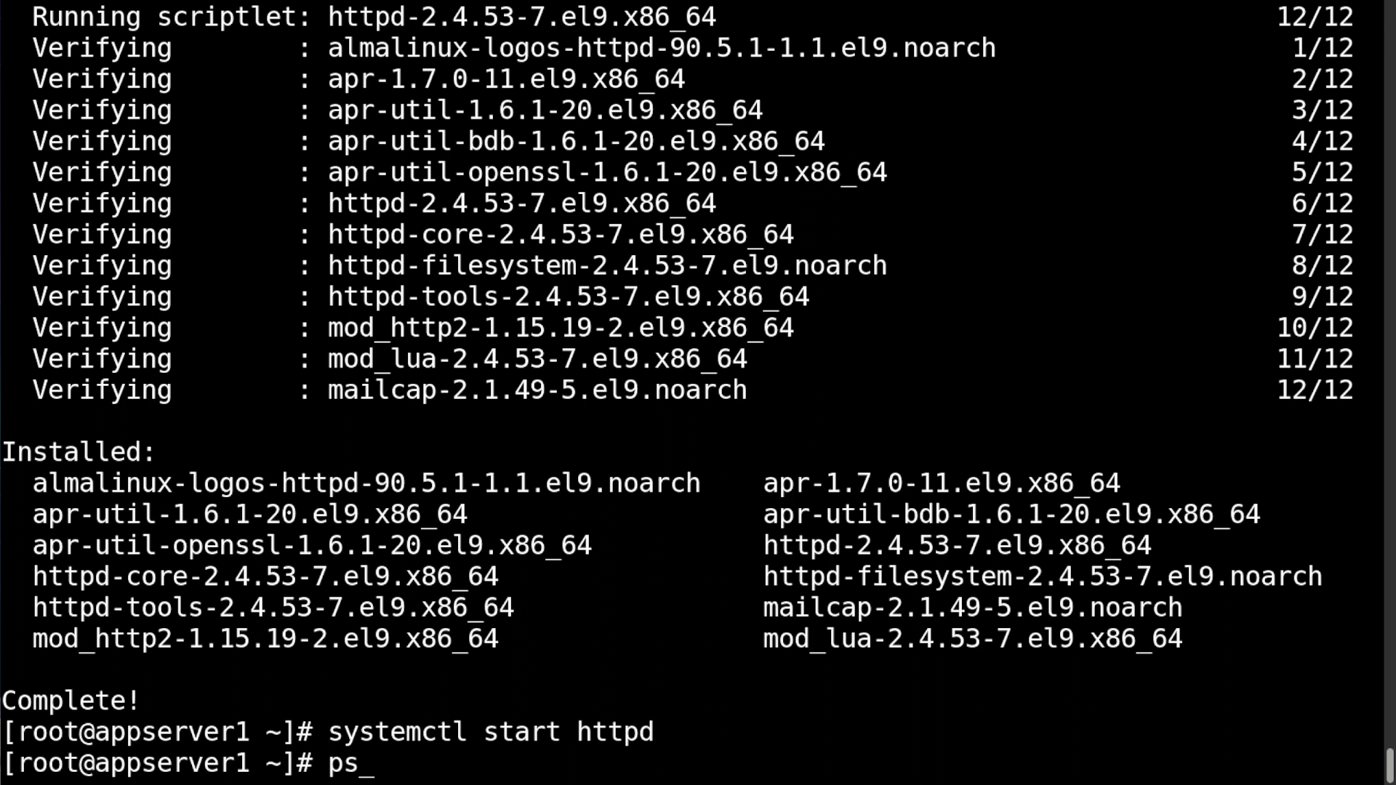
pyautogui.write('-eo')
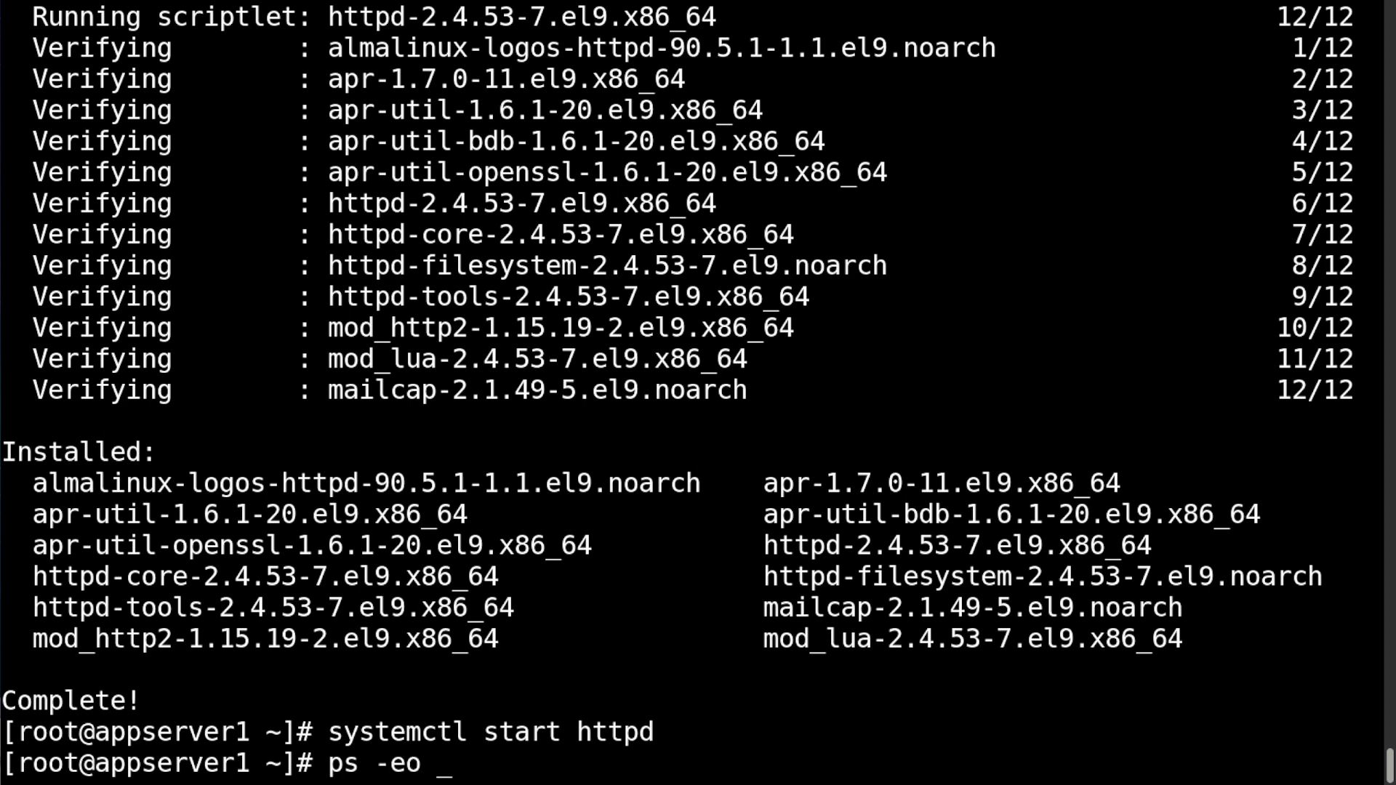
pyautogui.write('command,nice')
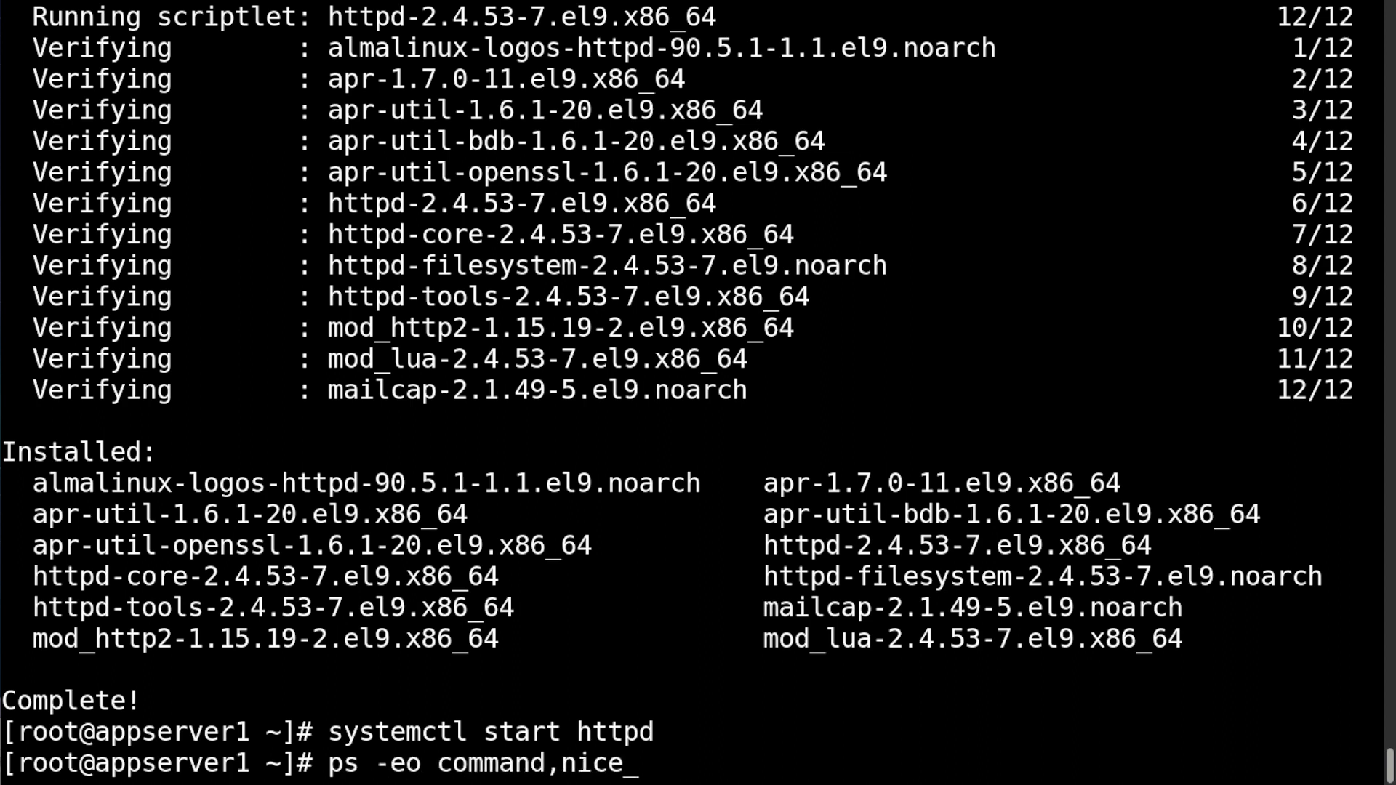
pyautogui.write('| grep httpd')
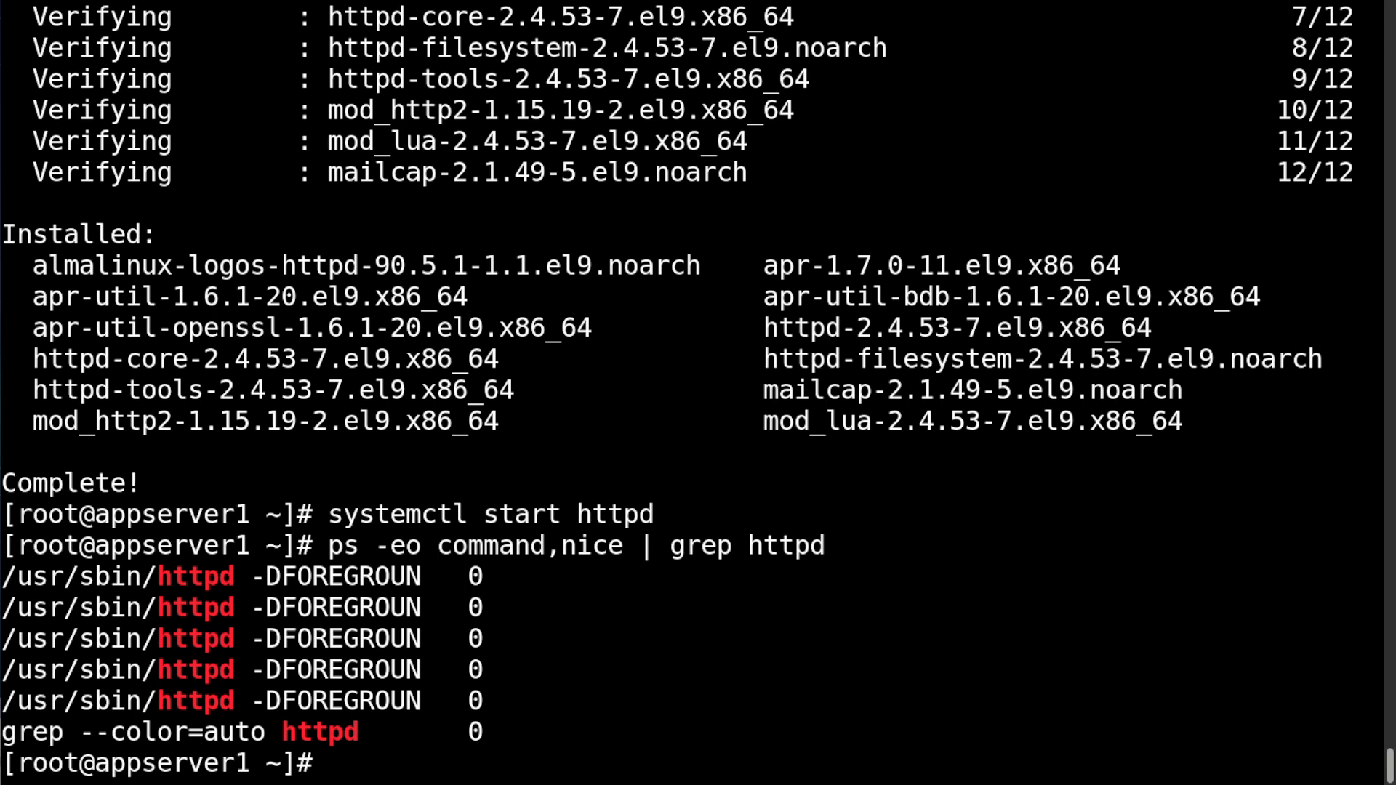
pyautogui.moveTo(9, 608); pyautogui.dragTo(481, 699)
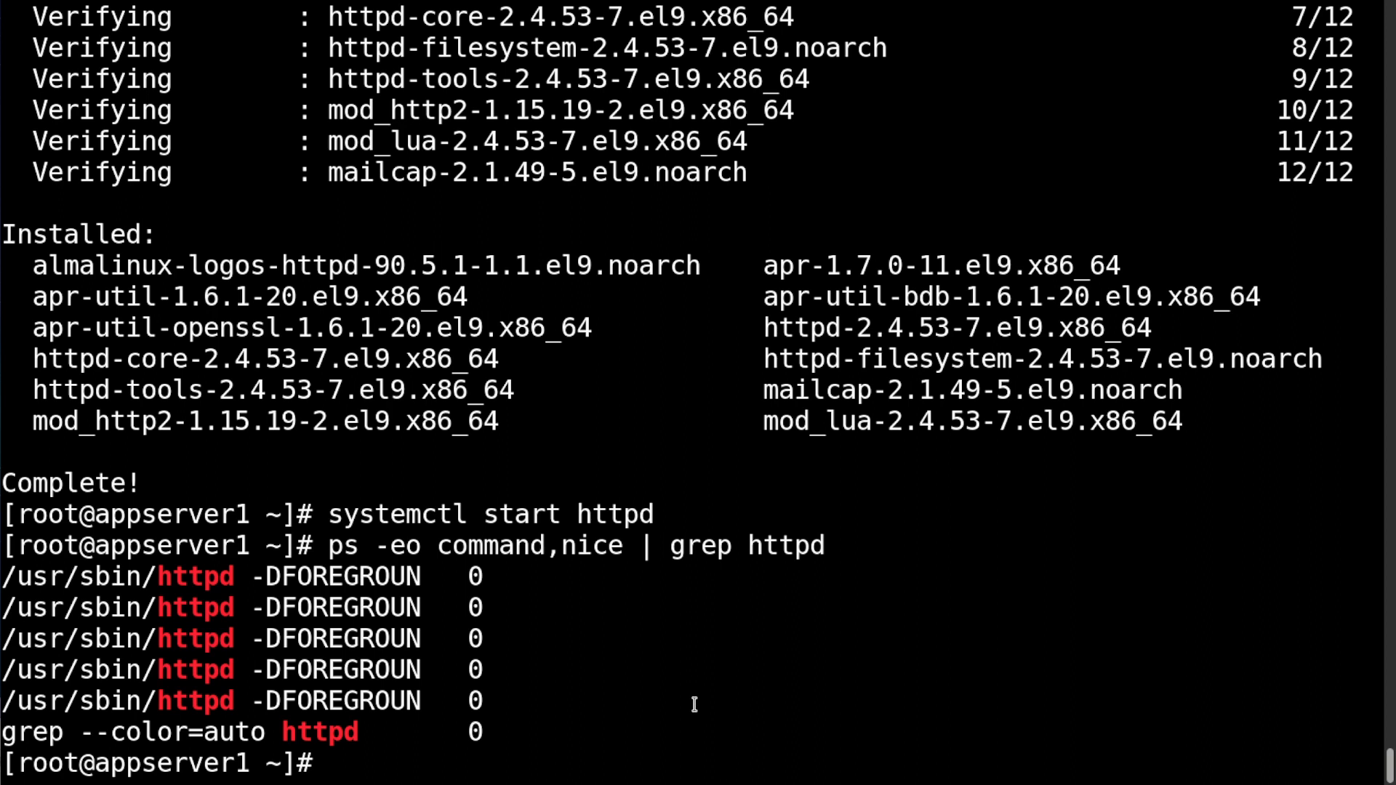
# Step: Open the httpd override file with systemctl edit httpd.service
pyautogui.write('system')
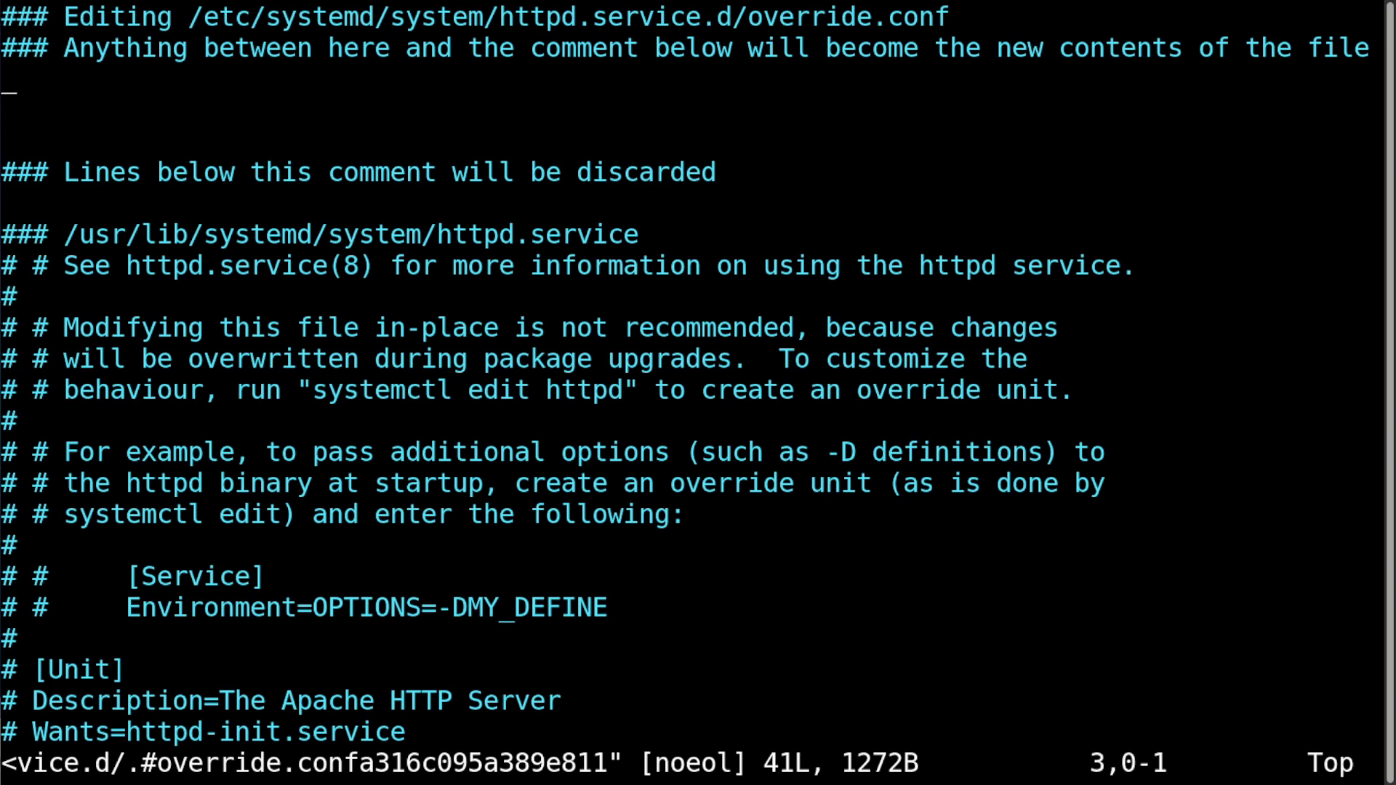
pyautogui.scroll(-3)
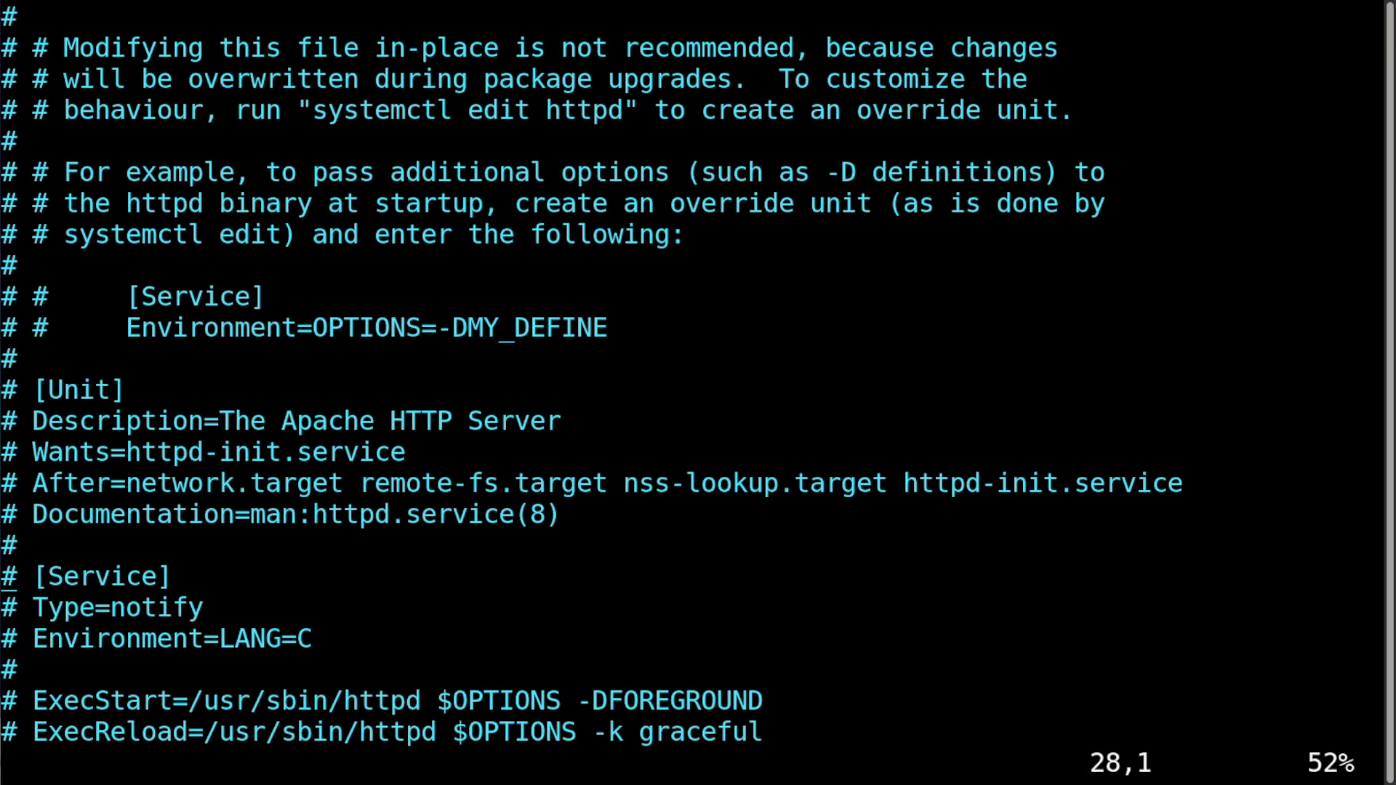
pyautogui.scroll(-3)
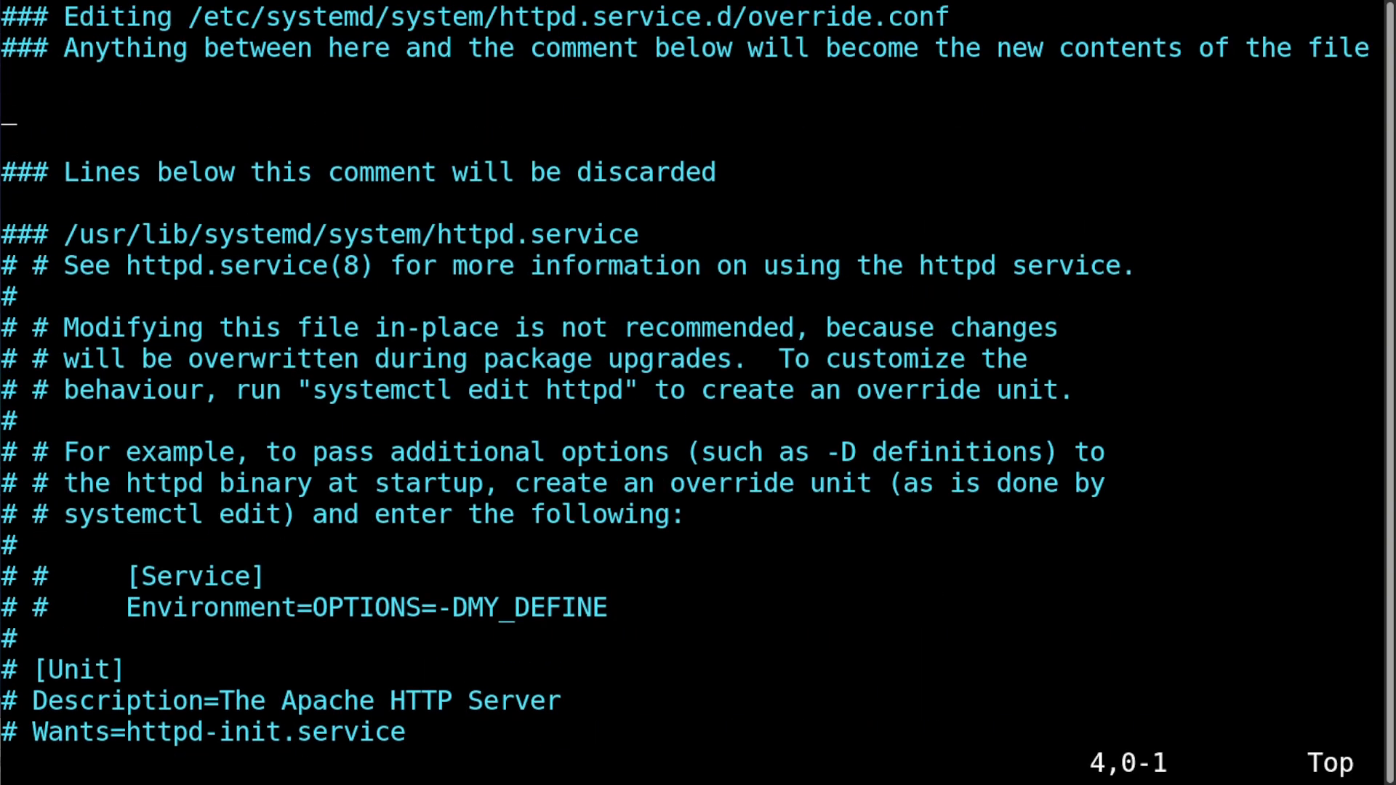
# Step: Write a [Service] section with Nice=2 into the override
pyautogui.write('[')
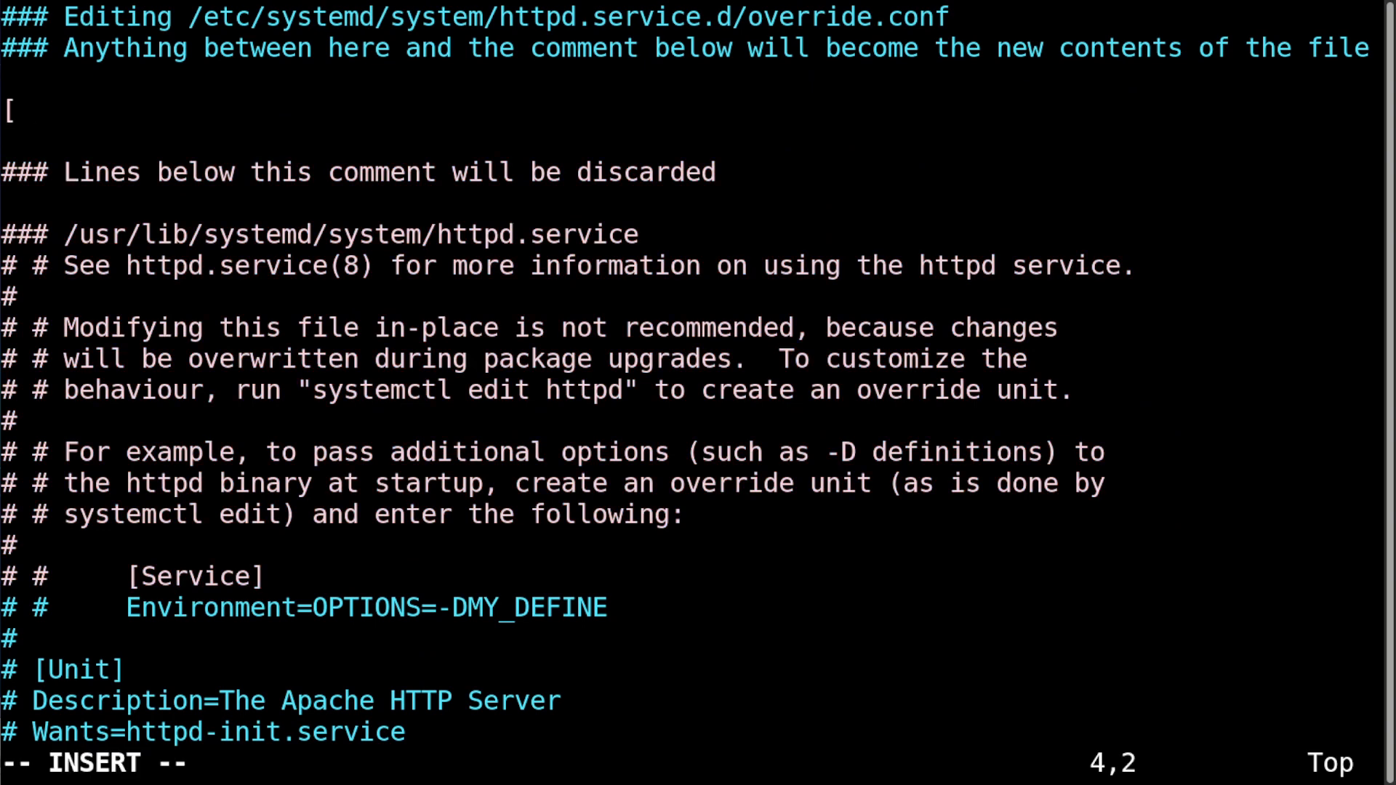
pyautogui.write('Service')
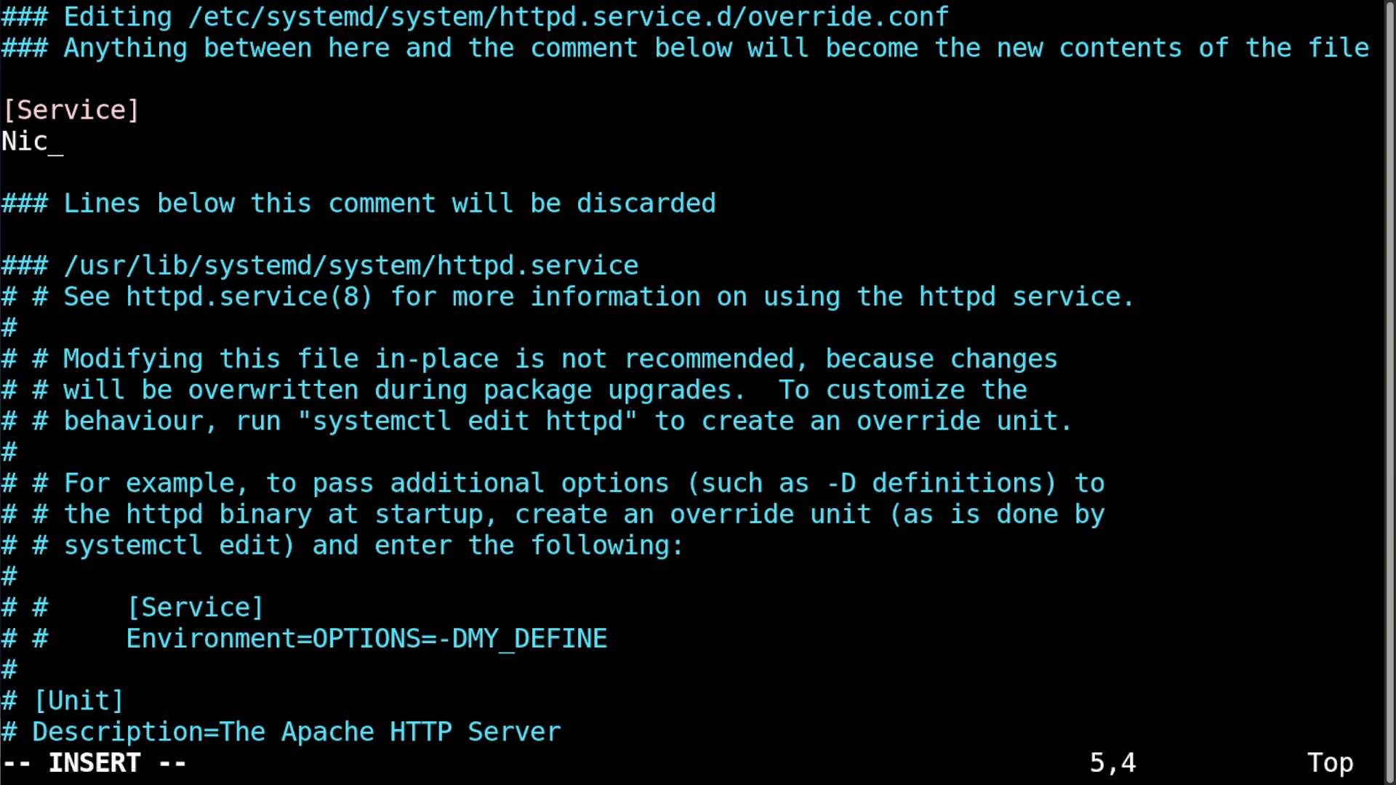
pyautogui.write('e=')
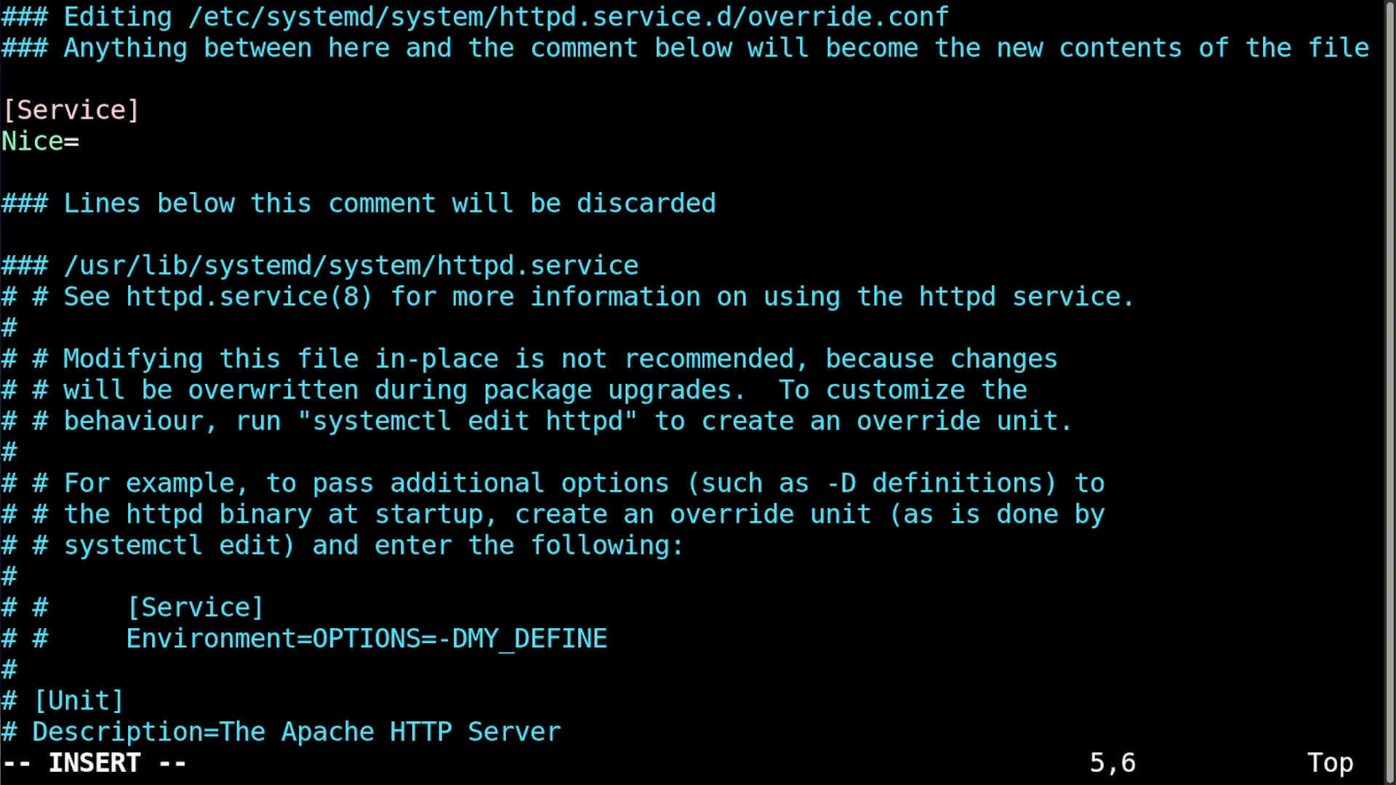
pyautogui.write('2')
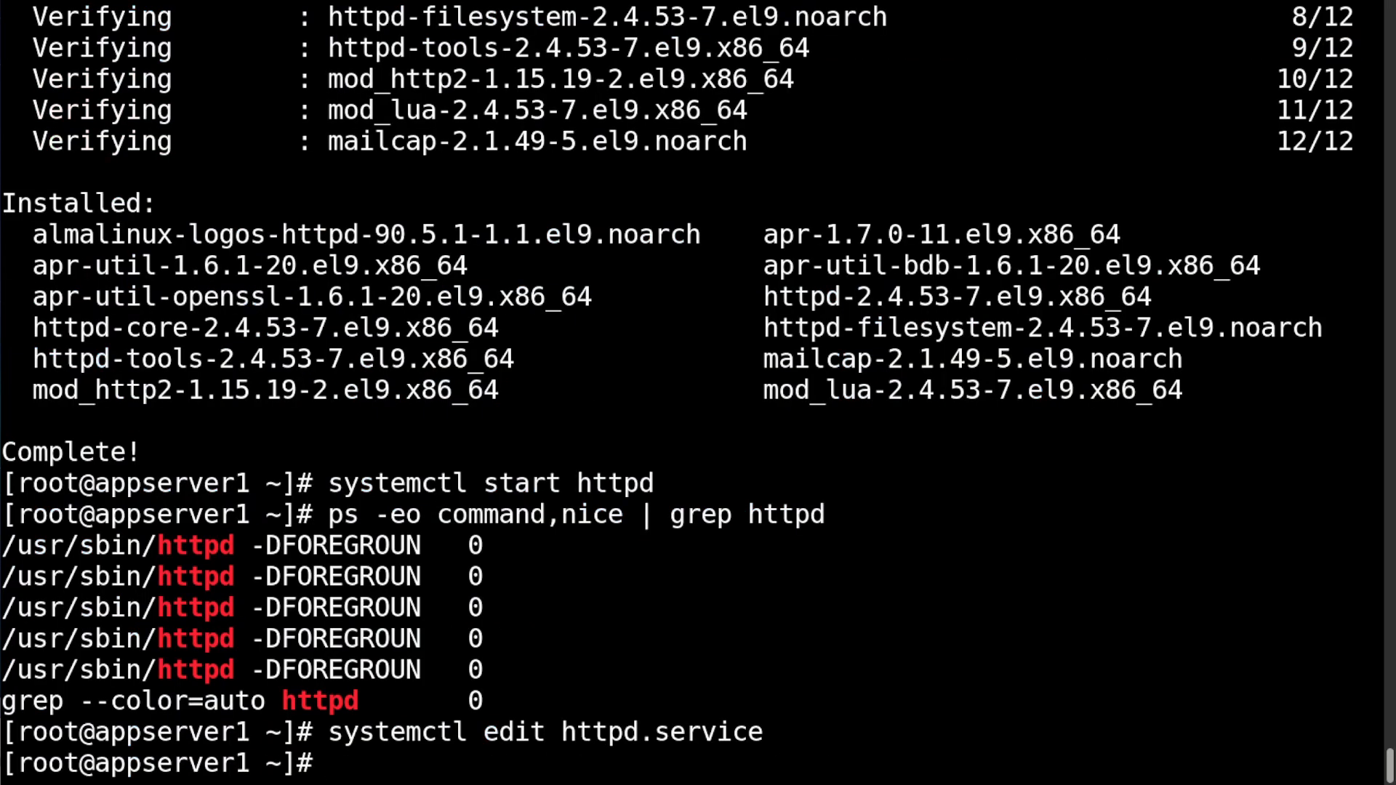
# Step: Reload the systemd daemon and restart httpd so Nice=2 takes effect
pyautogui.write('systemctl daemon-reload')
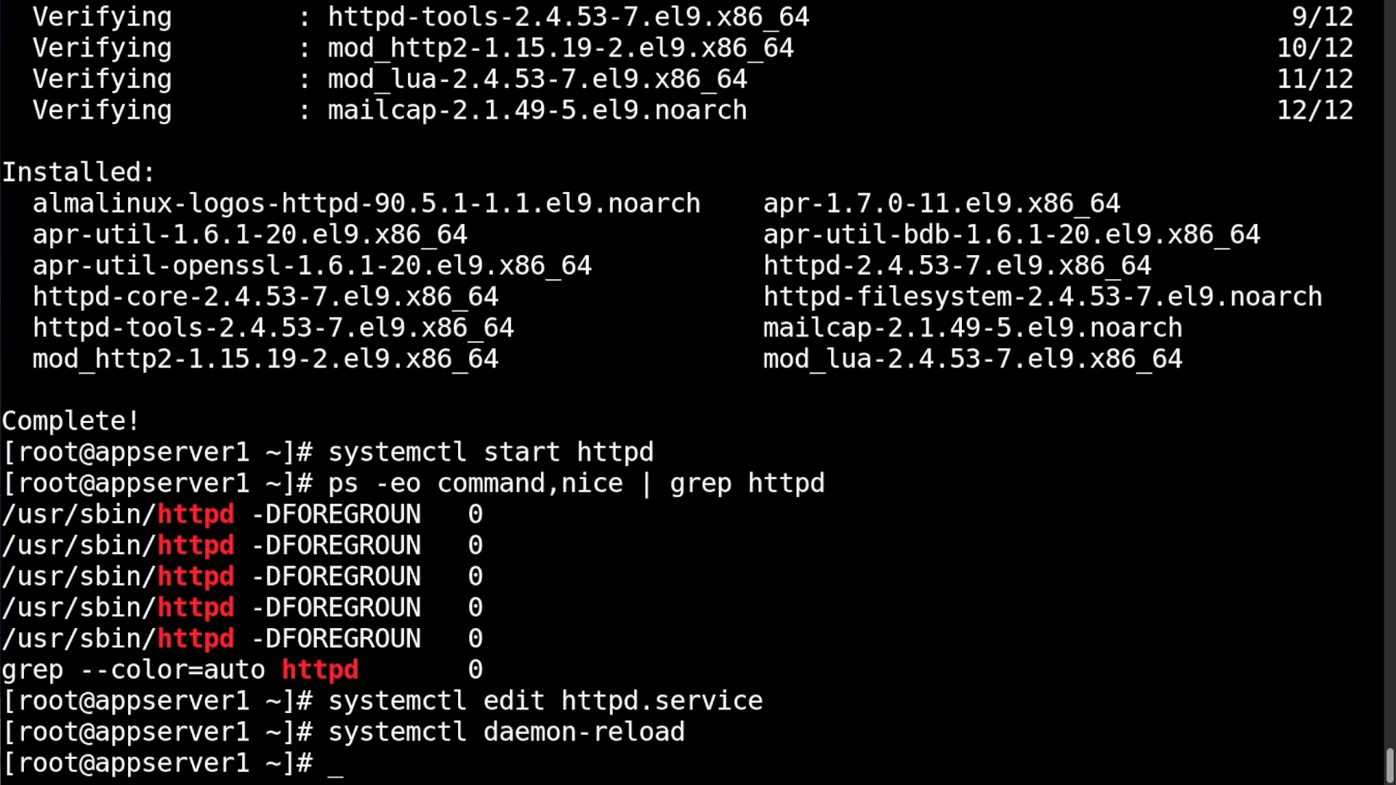
pyautogui.write('systemctl restart')
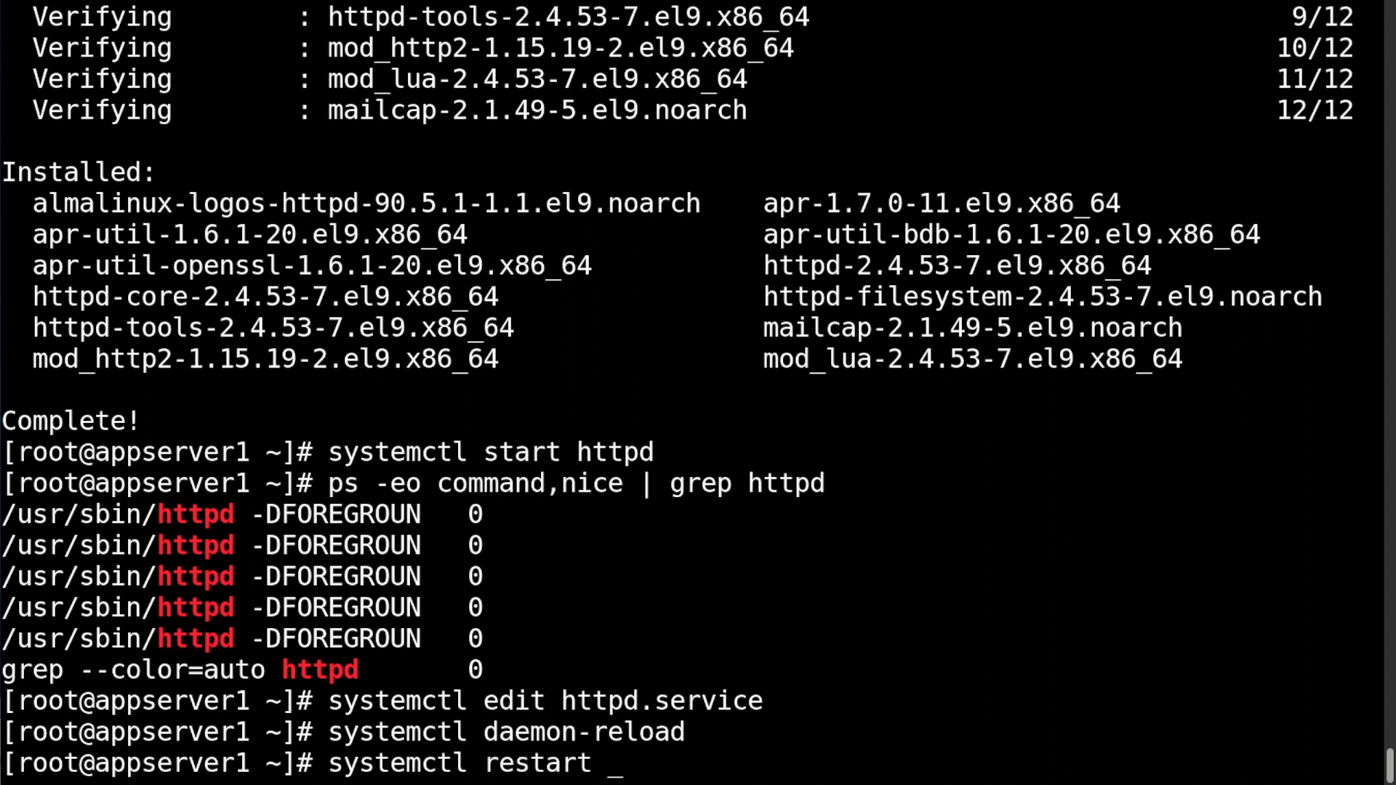
pyautogui.write('httpd')
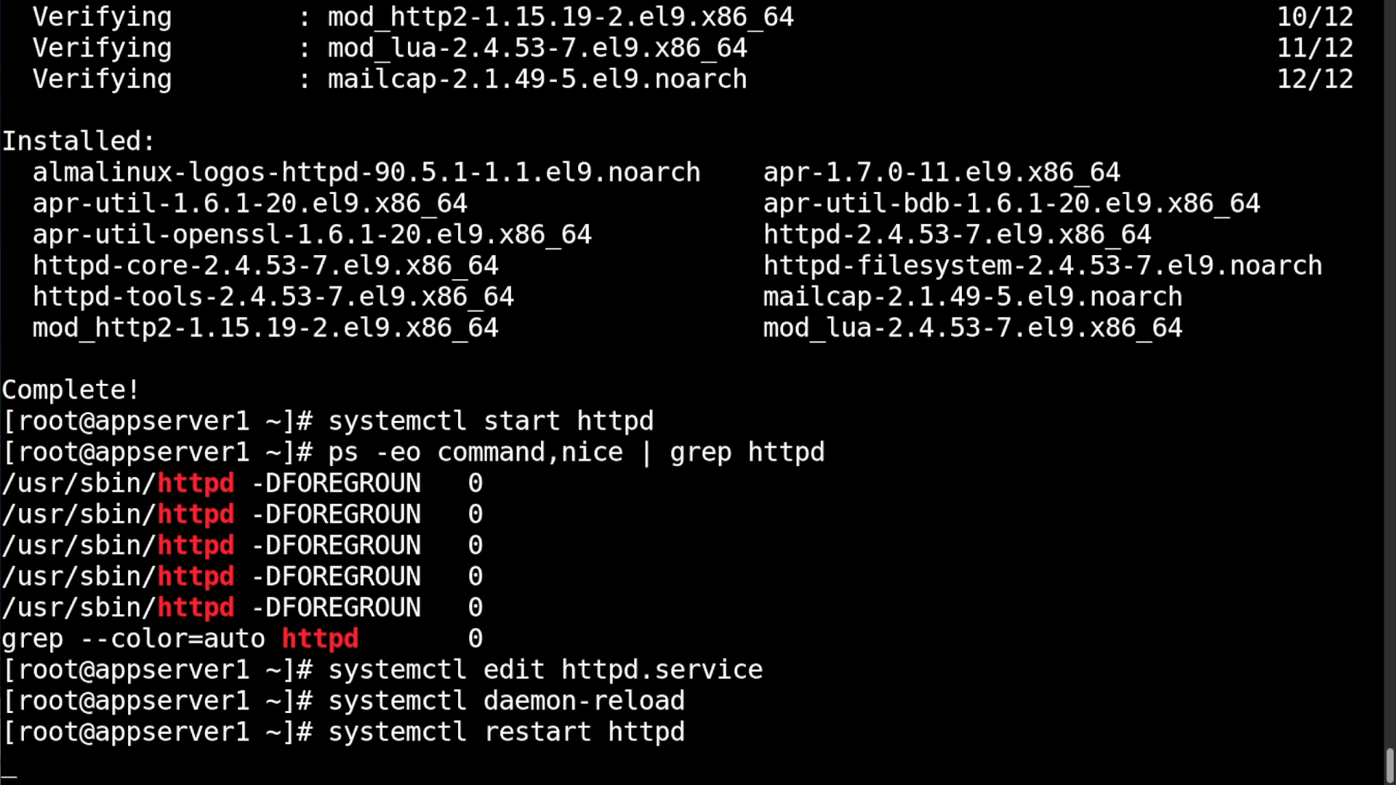
pyautogui.write('systemctl daemon-reload')
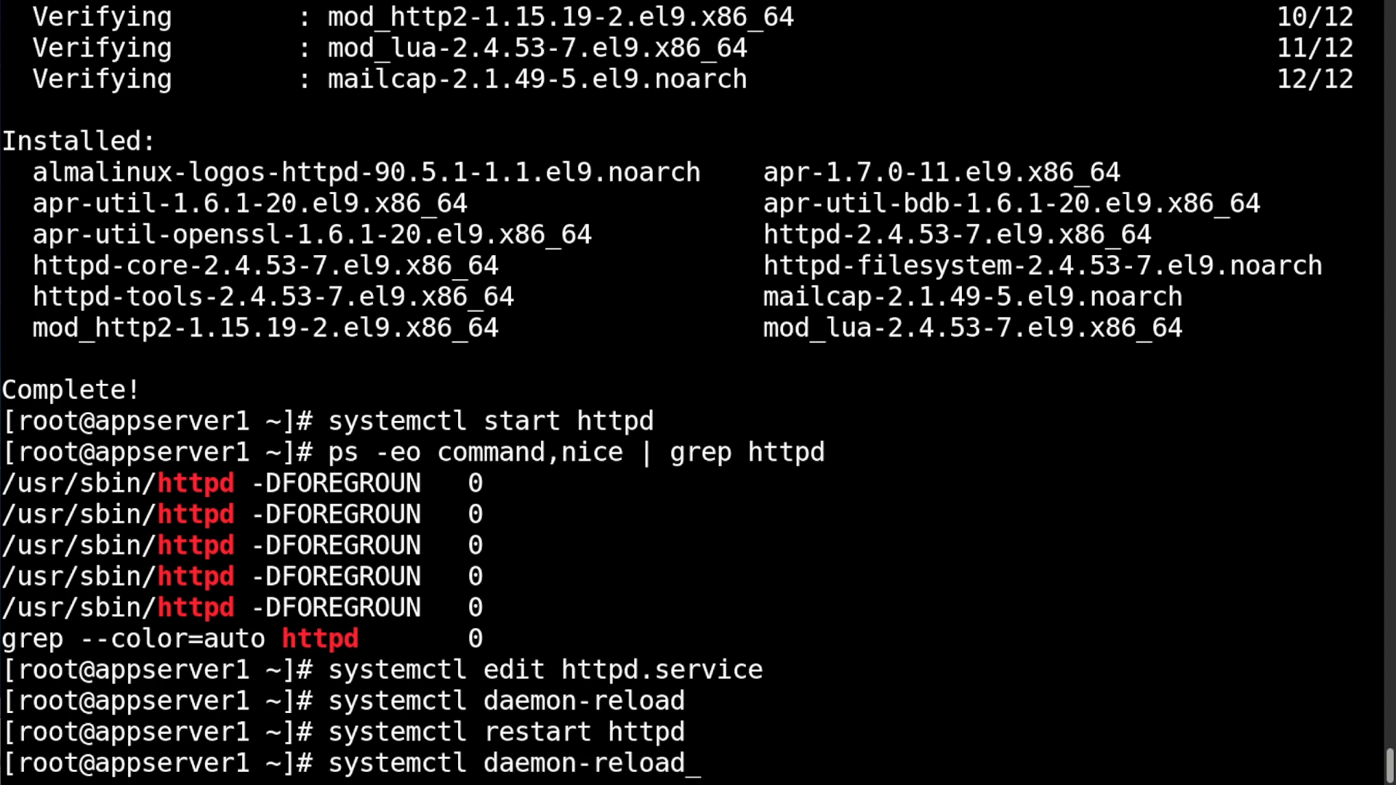